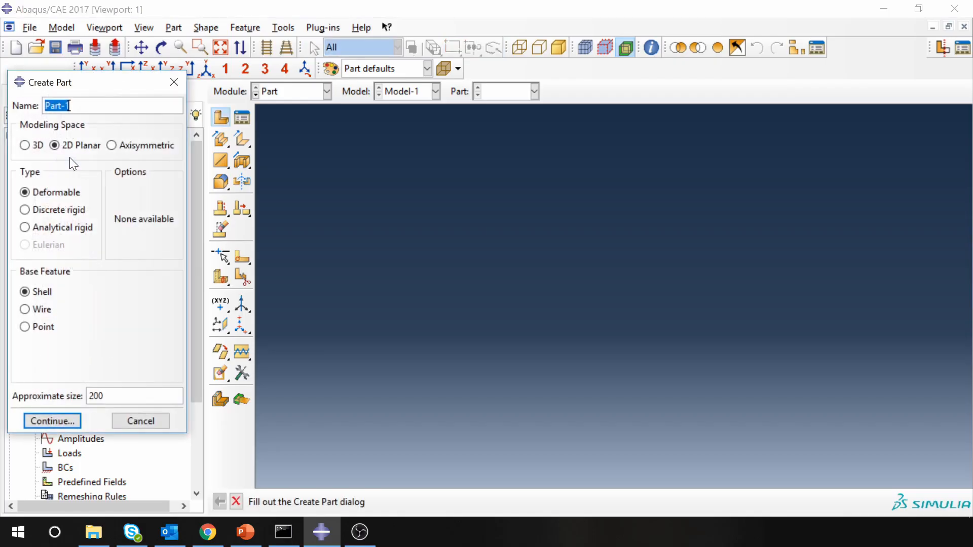
# - Create a 2D planar deformable shell part named Plate and enter its sketch
pyautogui.write('Plate')
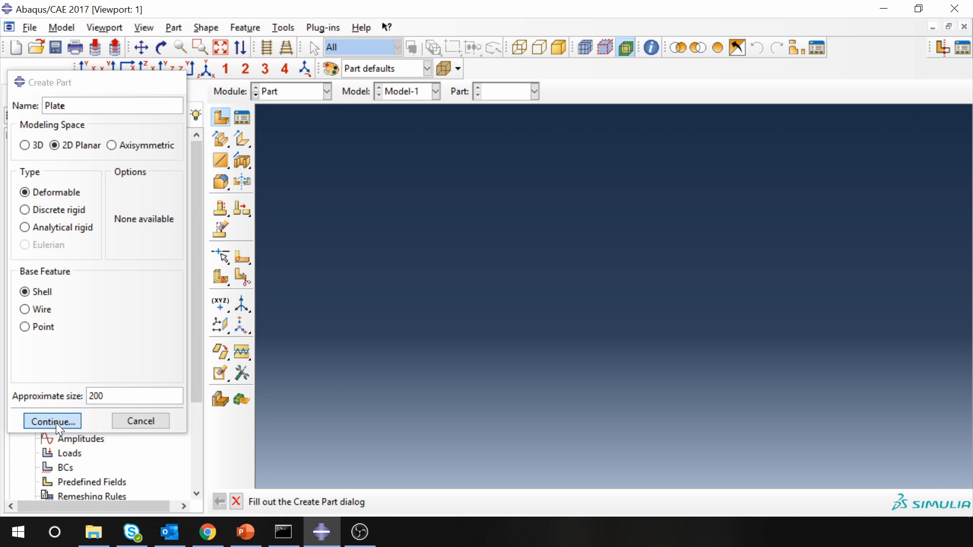
pyautogui.click(50, 421)
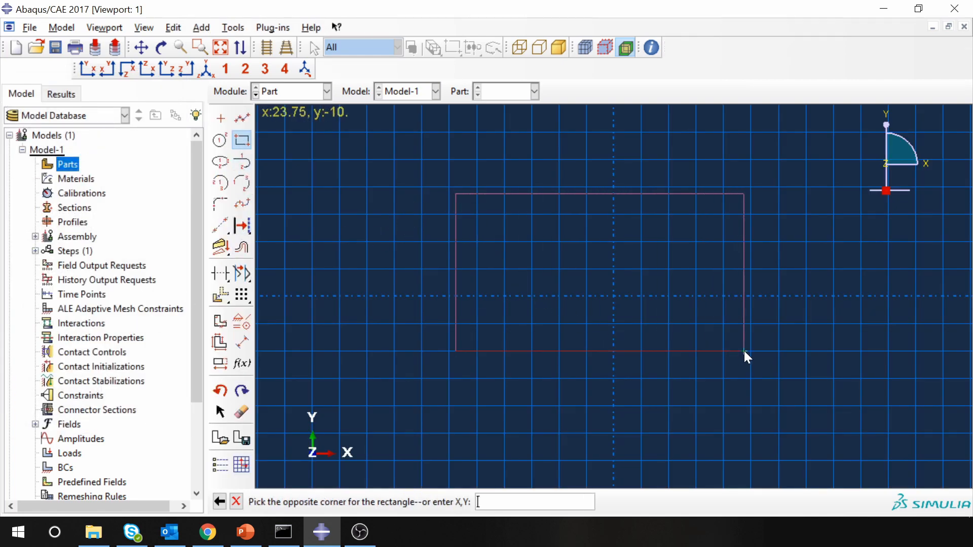
# - Draw the plate rectangle and dimension its left edge 50 and bottom edge 100
pyautogui.click(744, 353)
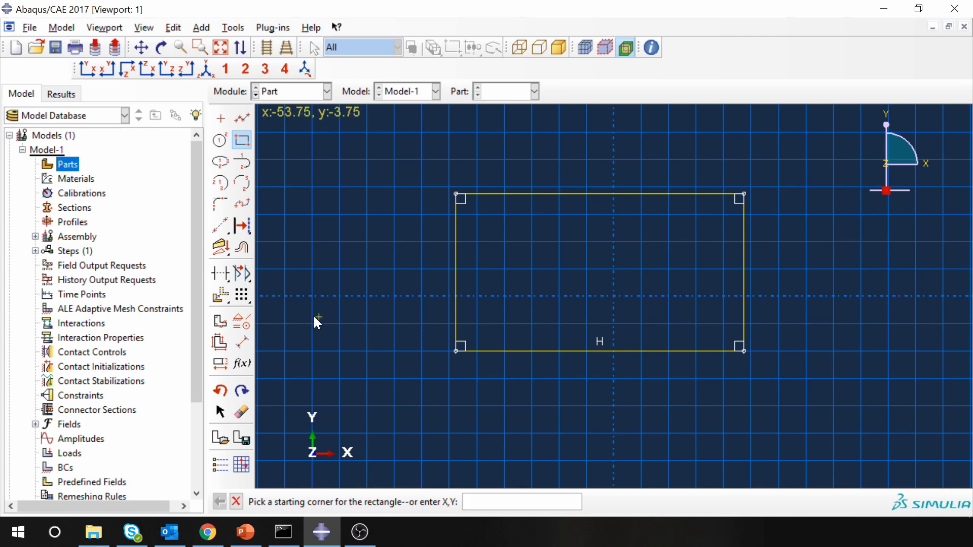
pyautogui.moveTo(244, 343)
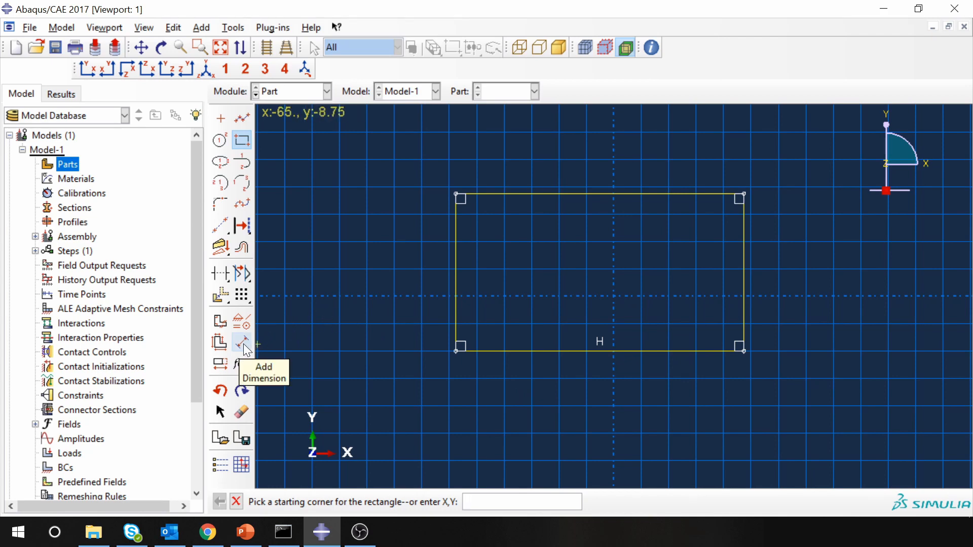
pyautogui.click(241, 342)
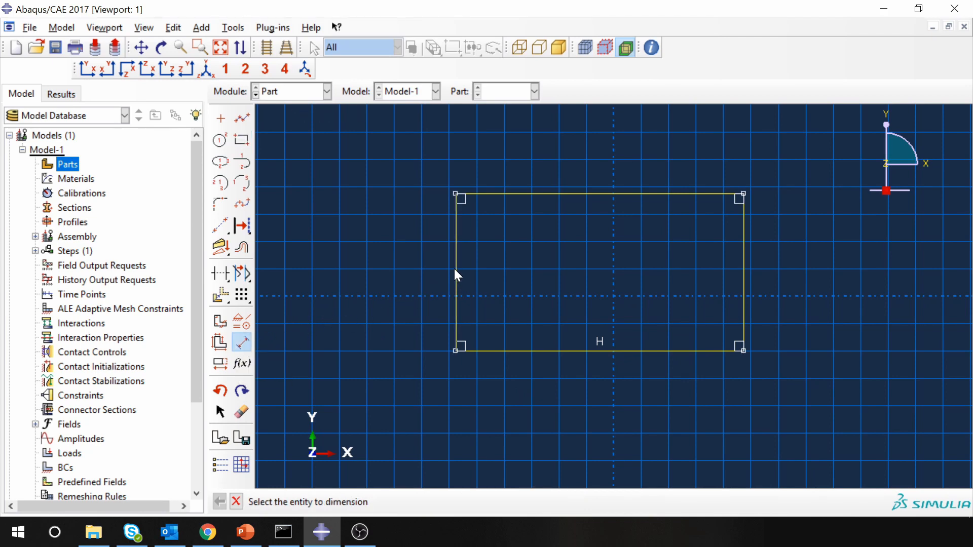
pyautogui.click(456, 271)
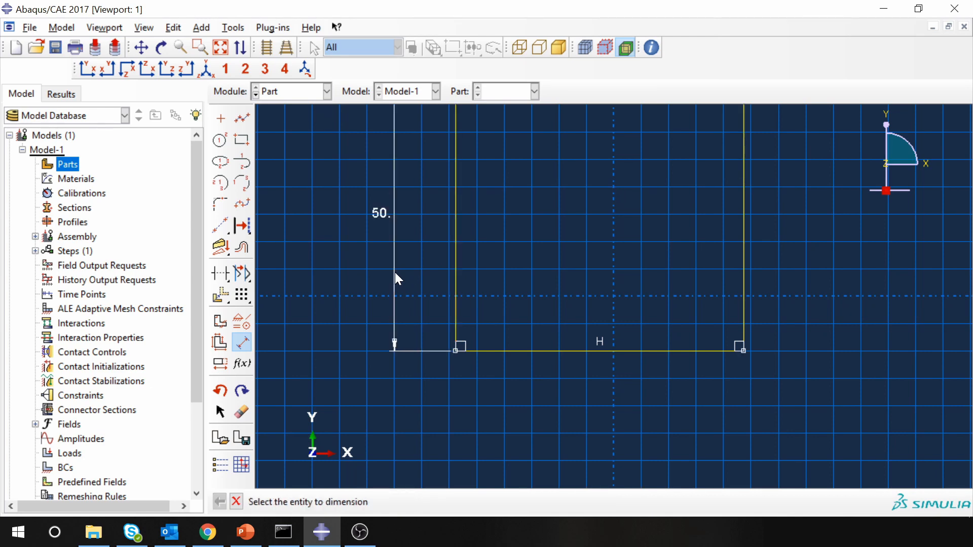
pyautogui.click(584, 349)
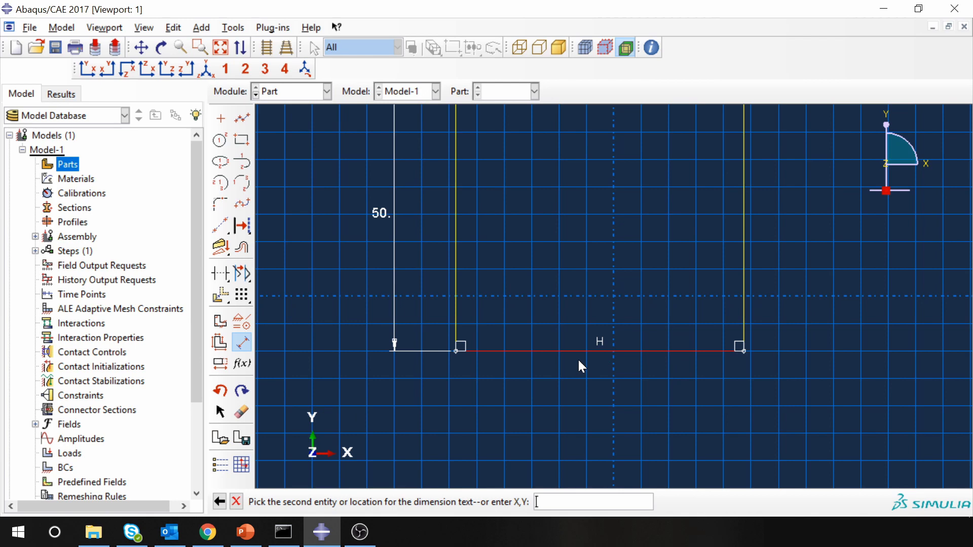
pyautogui.click(571, 411)
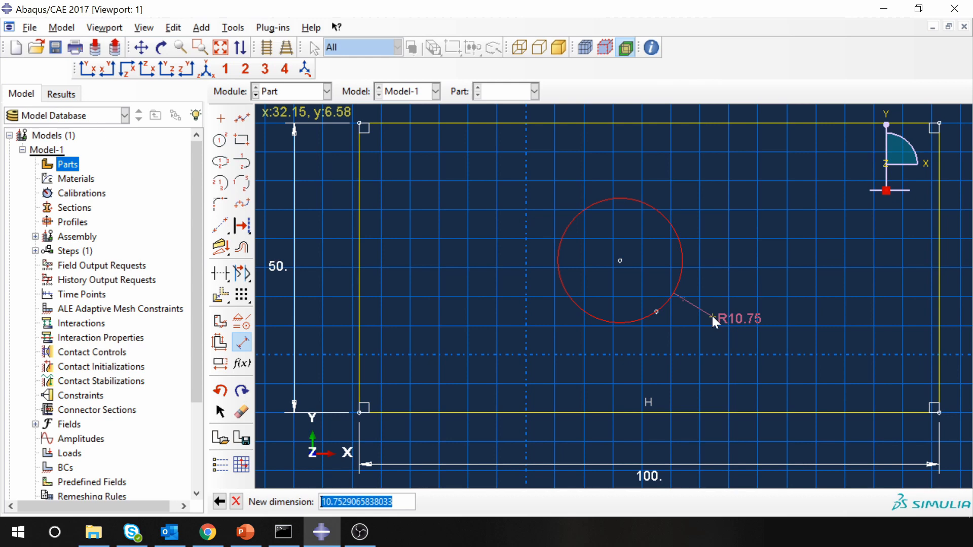
# - Set the hole radius to 10, dimension its centre 25 up and 50 across, and finish the sketch
pyautogui.write('10')
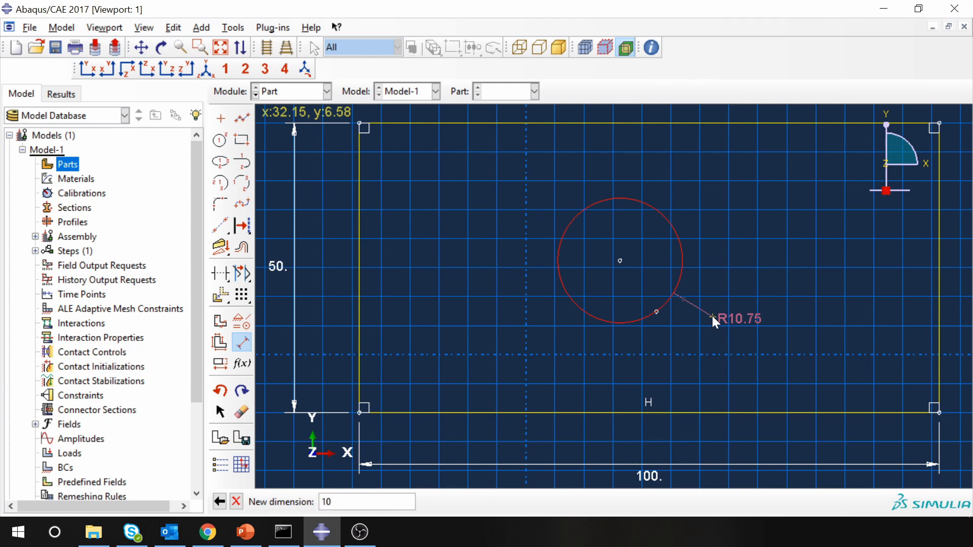
pyautogui.press('Return')
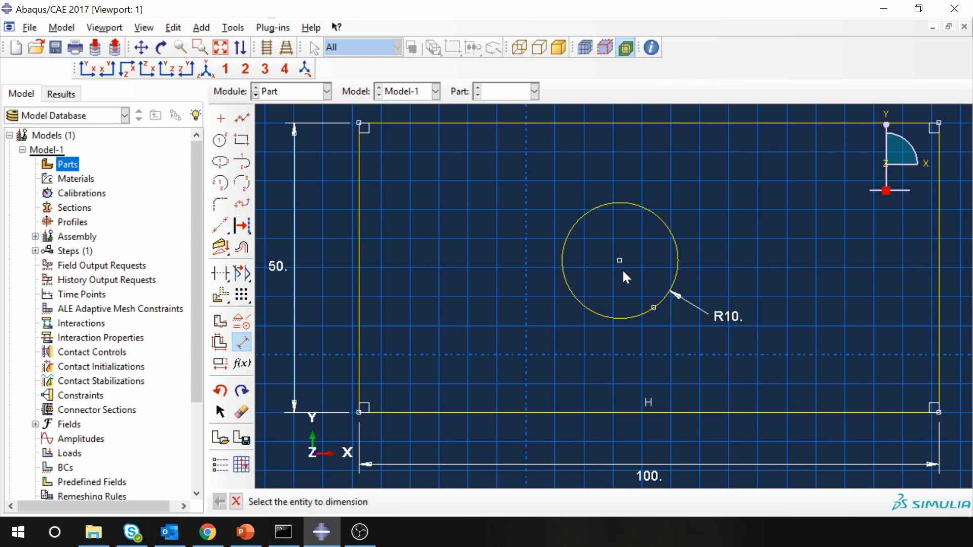
pyautogui.click(620, 259)
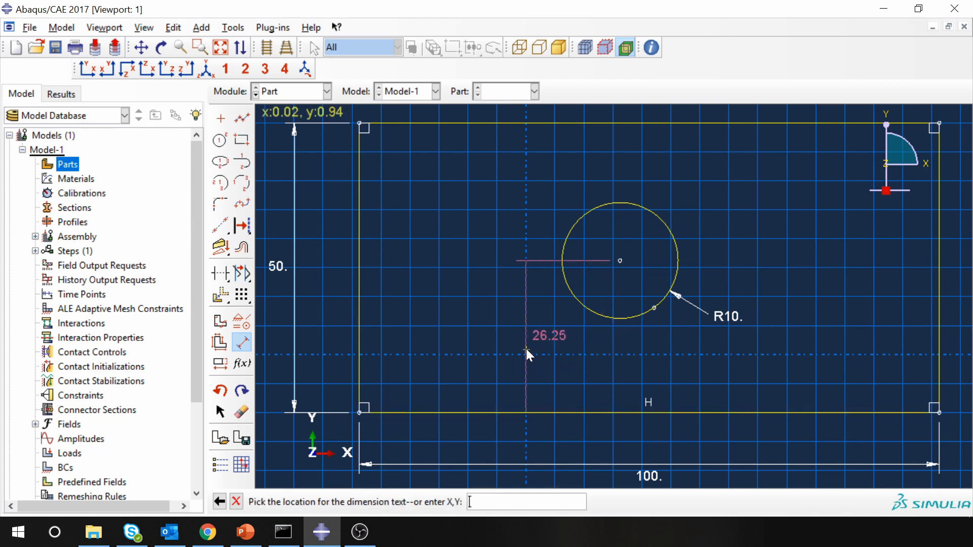
pyautogui.click(528, 356)
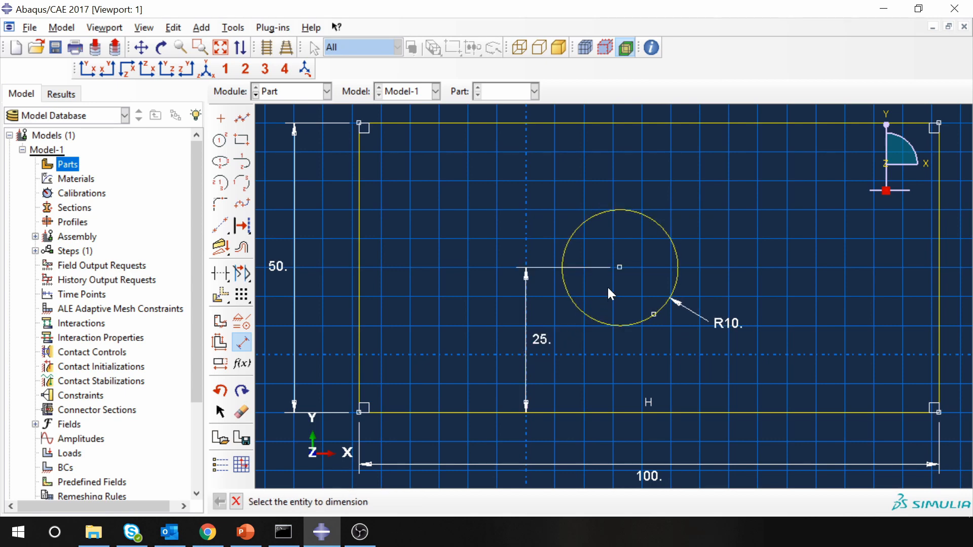
pyautogui.click(619, 268)
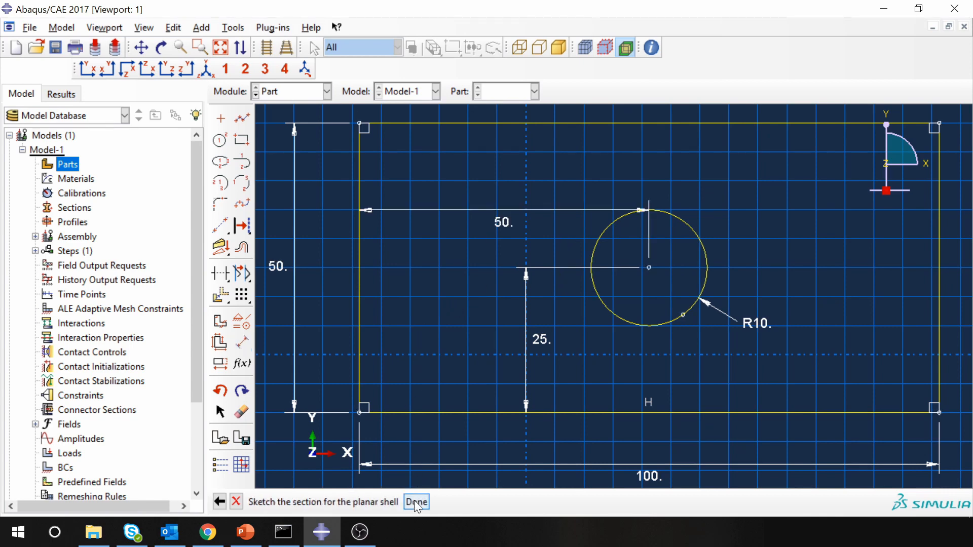
pyautogui.click(417, 502)
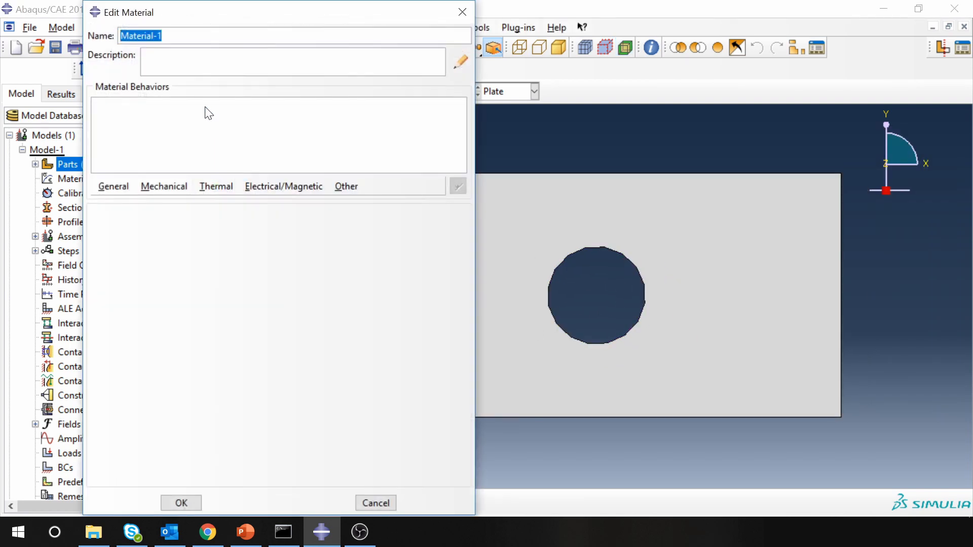
# - Define material Steel with elastic Young's modulus 200e3 and Poisson's ratio 0.3
pyautogui.write('Stee')
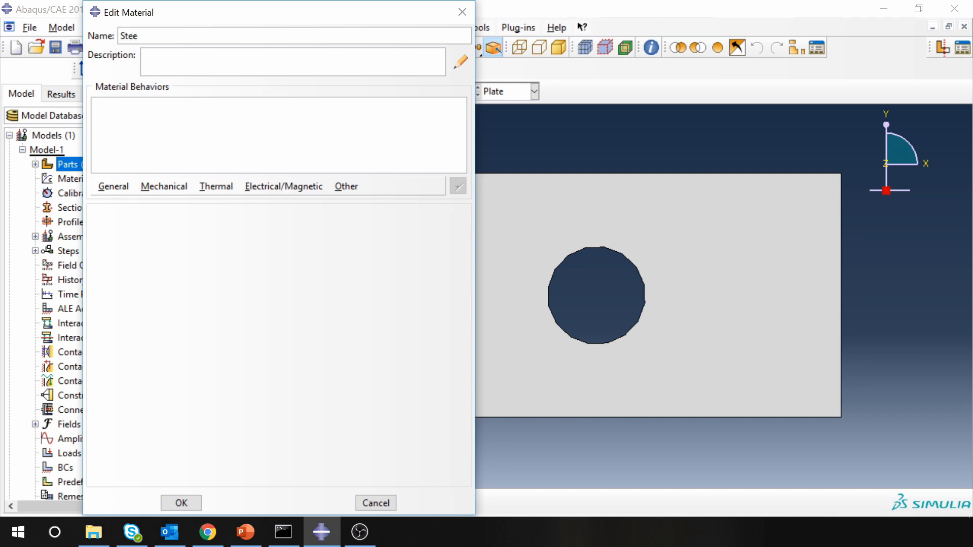
pyautogui.click(164, 186)
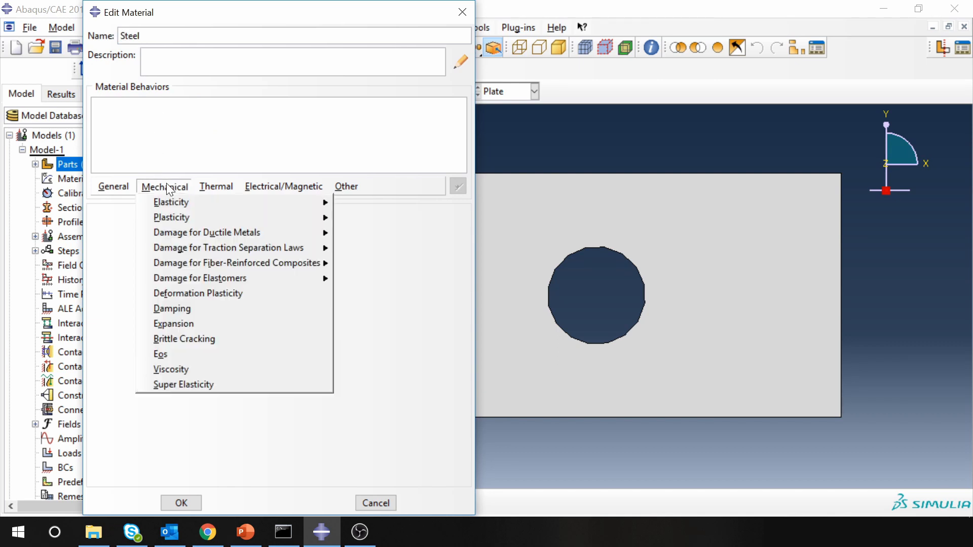
pyautogui.moveTo(304, 204)
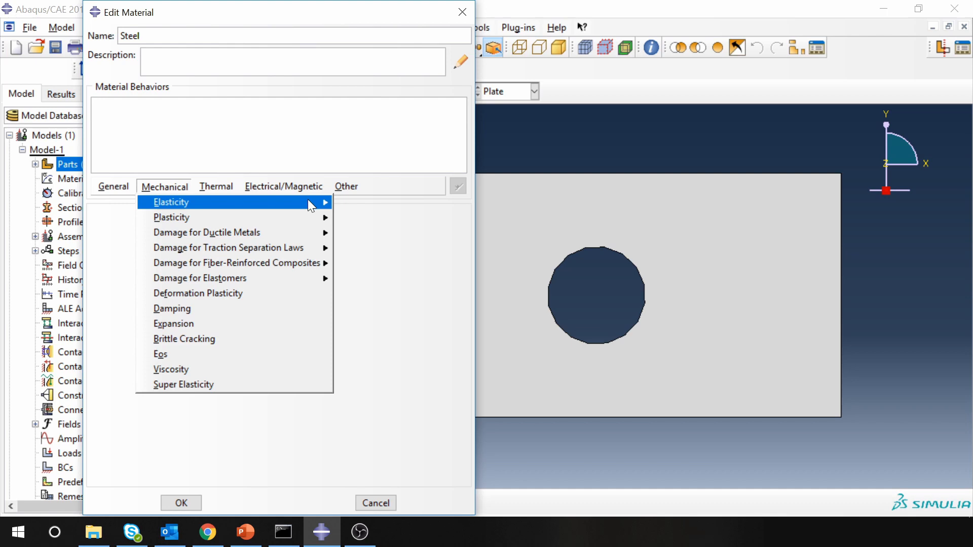
pyautogui.click(170, 202)
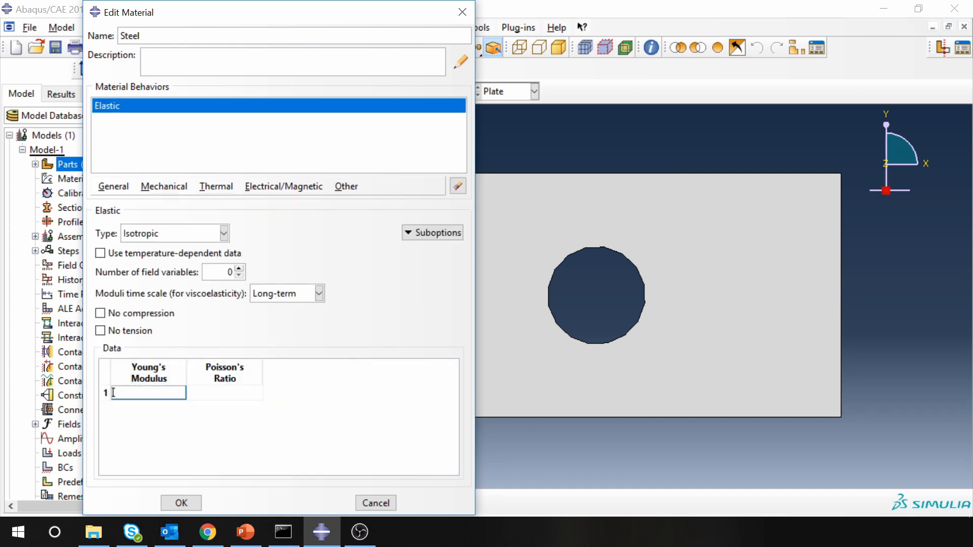
pyautogui.write('200e3')
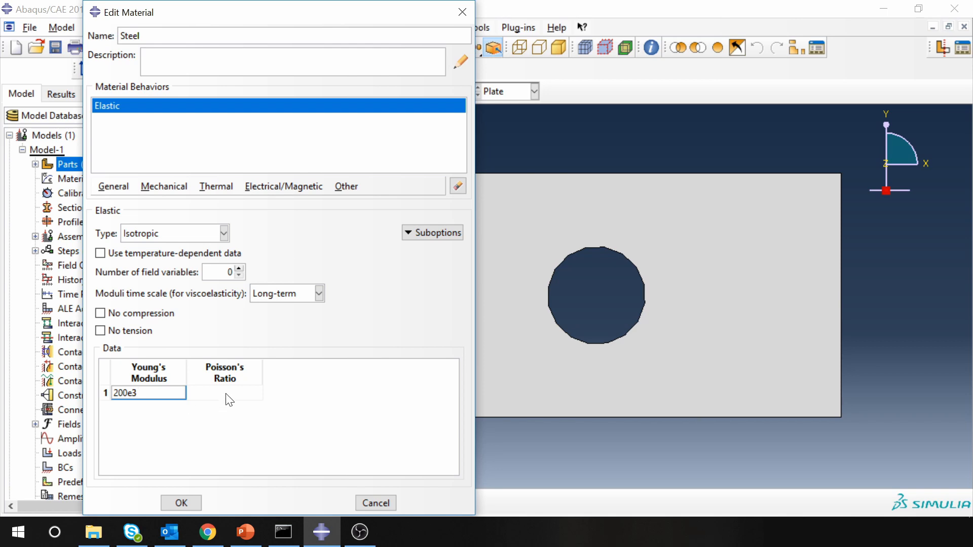
pyautogui.write('0.3')
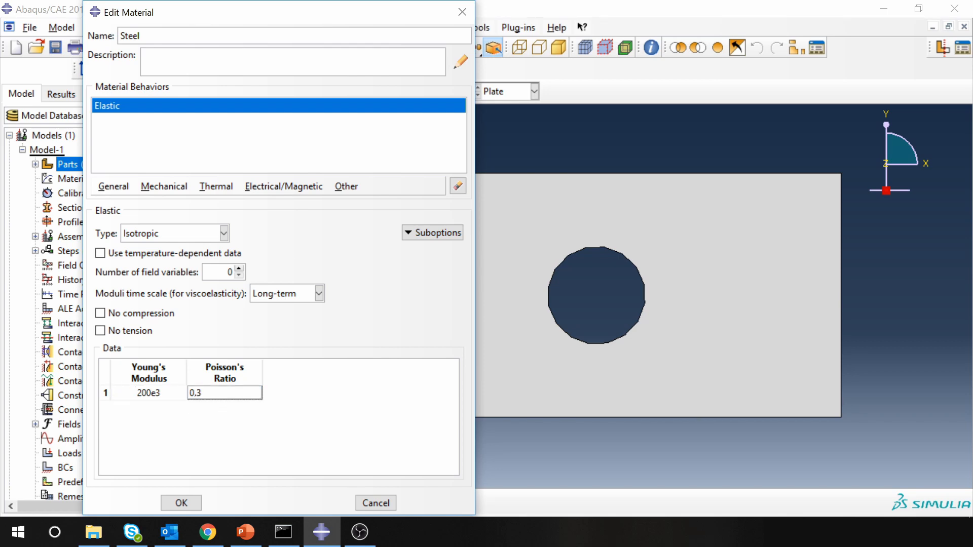
pyautogui.click(180, 503)
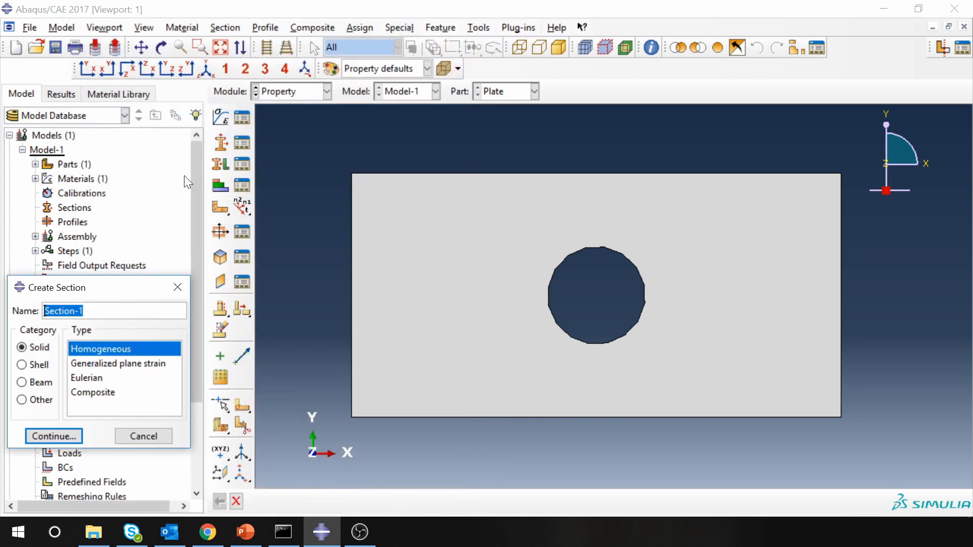
# - Create a solid homogeneous section Steel_section and assign it to the whole plate
pyautogui.write('Steel')
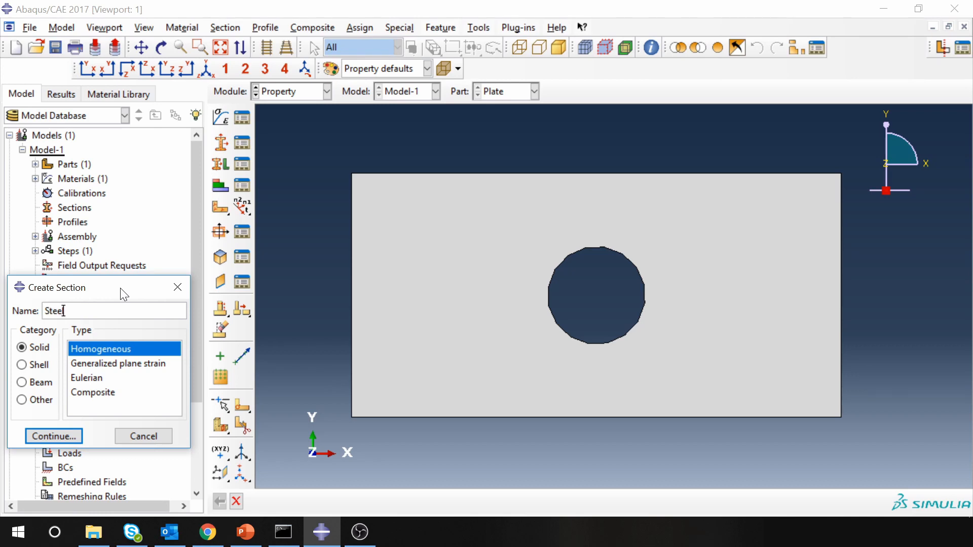
pyautogui.write('_section')
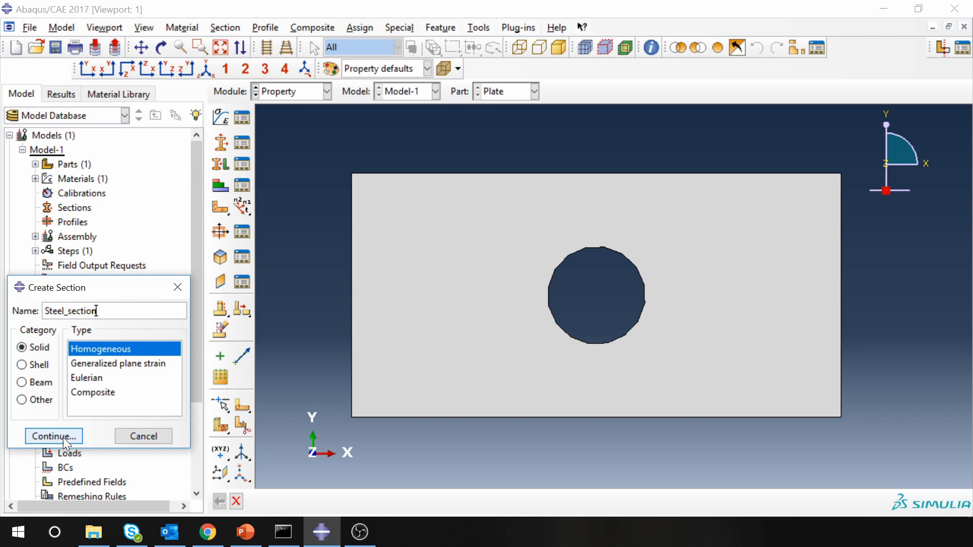
pyautogui.click(53, 436)
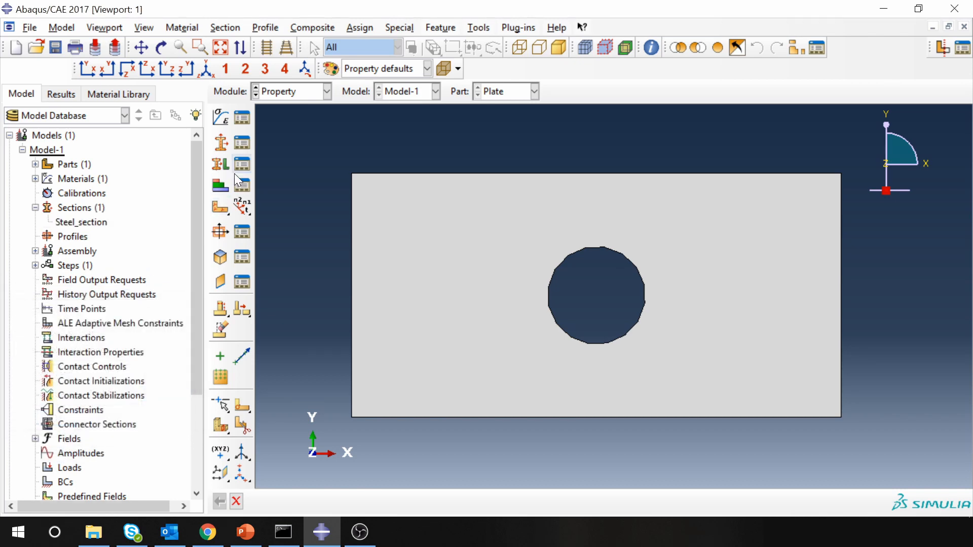
pyautogui.click(219, 164)
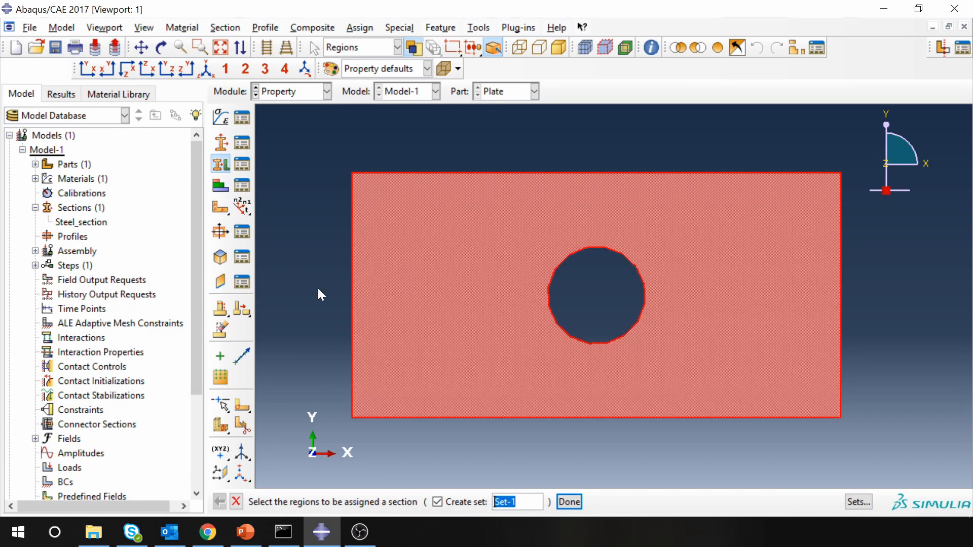
pyautogui.click(572, 502)
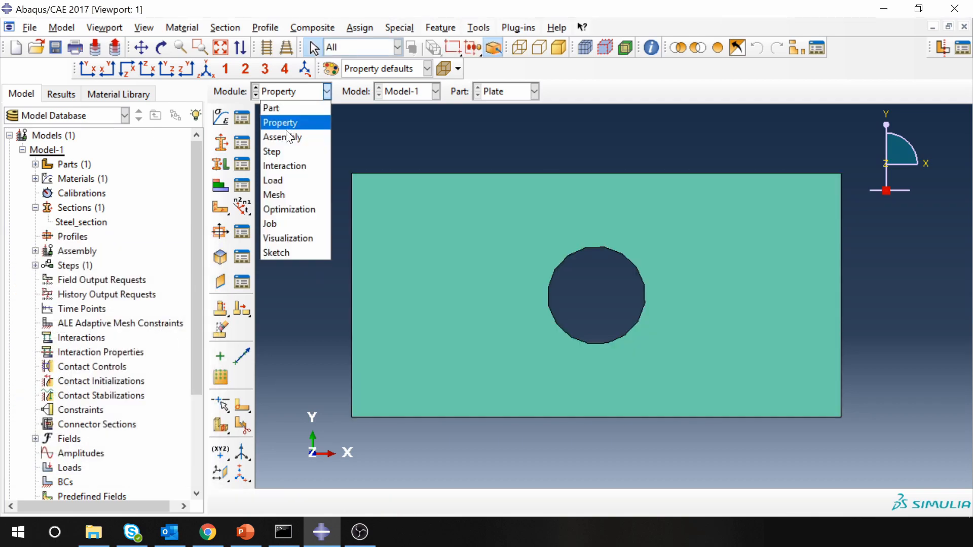
# - Instance the plate in the assembly and move on to the Step module
pyautogui.click(281, 137)
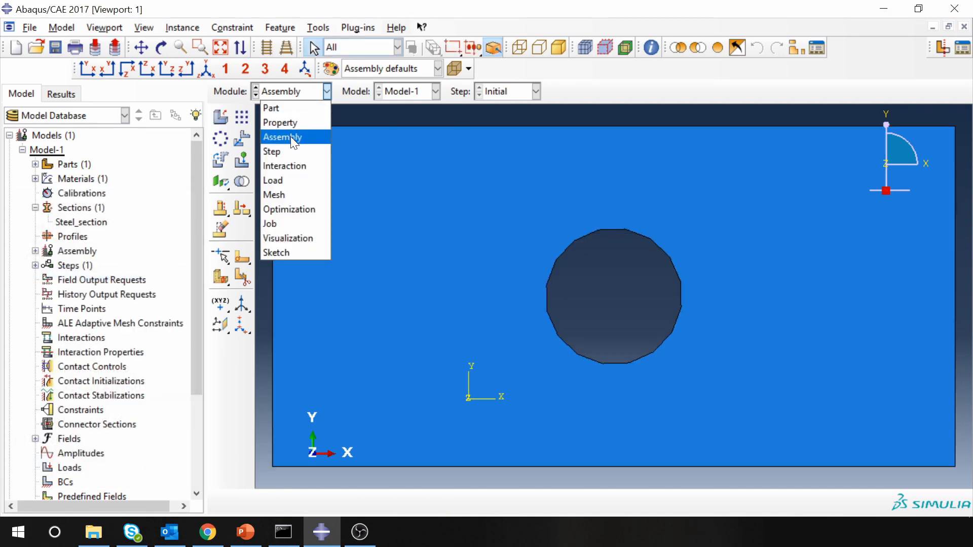
pyautogui.click(272, 152)
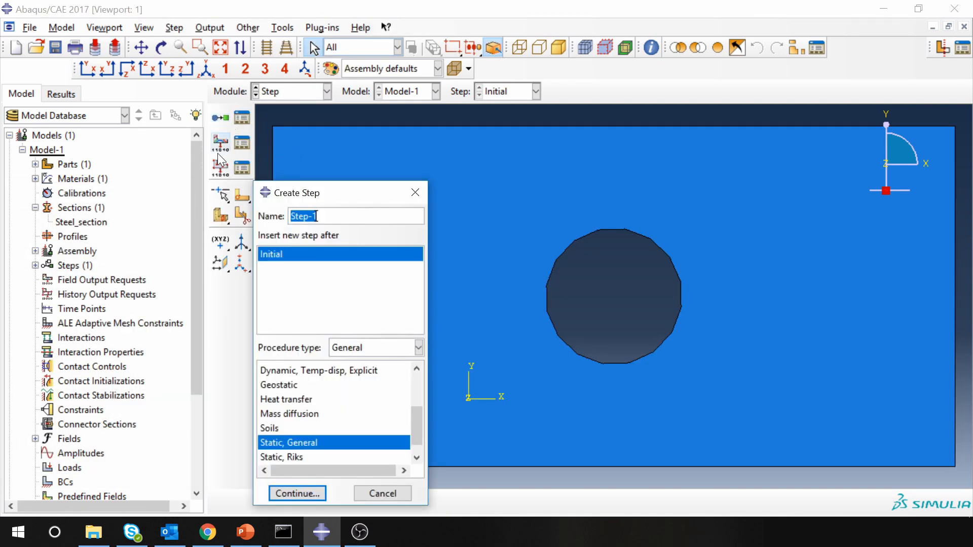
# - Name the Static, General step 'Static' and review its Basic and Incrementation settings
pyautogui.write('Static')
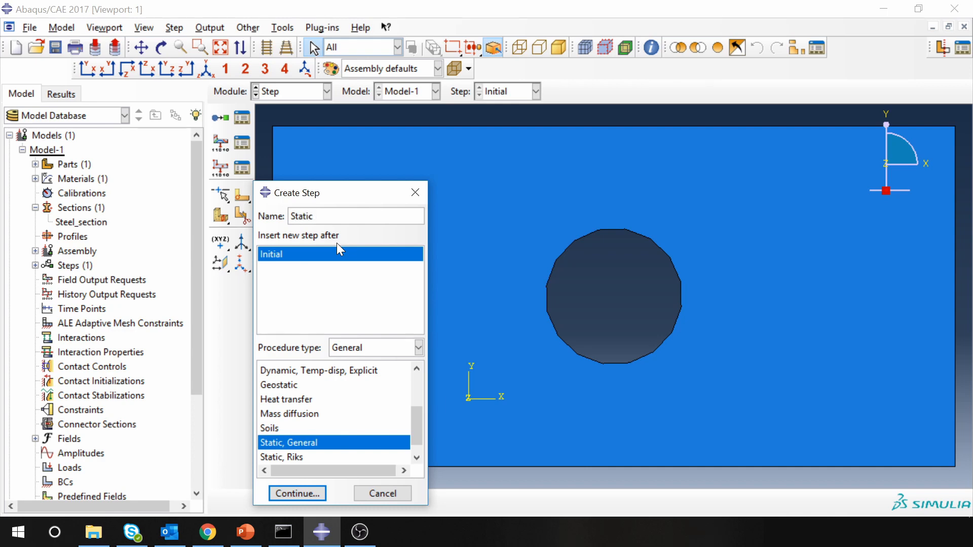
pyautogui.click(297, 494)
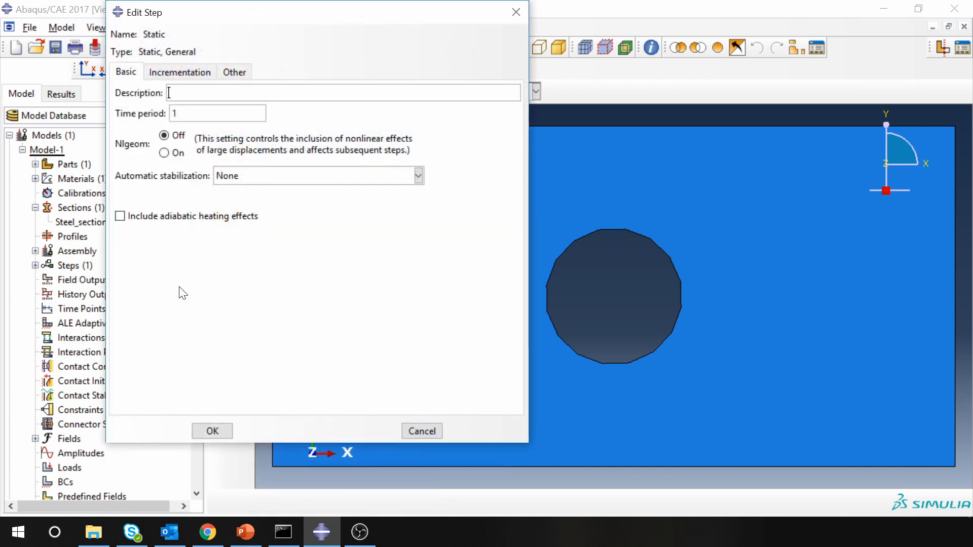
pyautogui.click(179, 71)
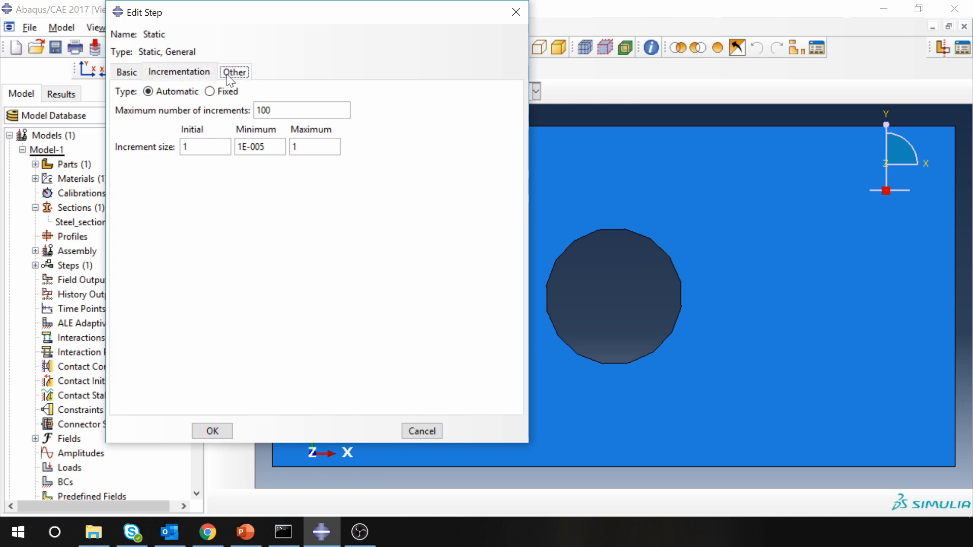
pyautogui.click(125, 71)
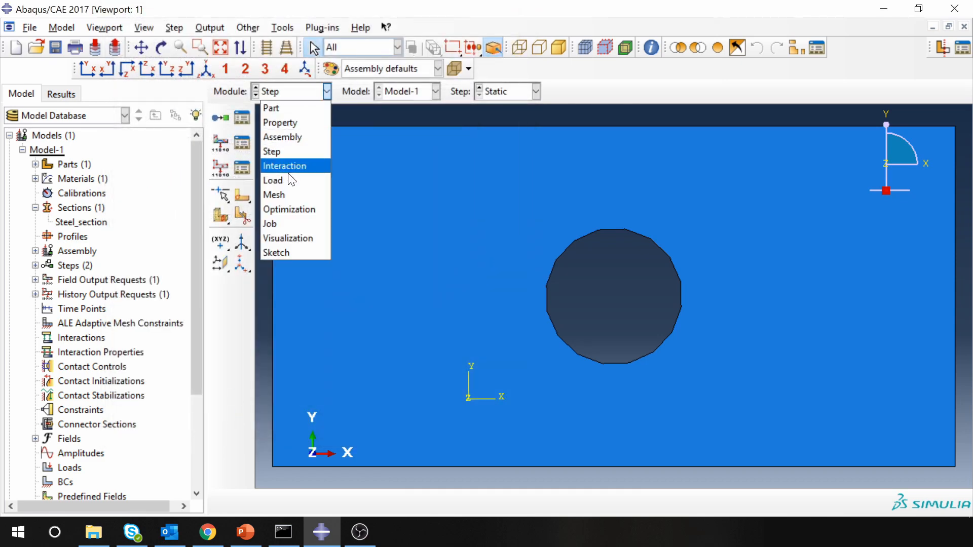
# - Apply an ENCASTRE boundary condition Fixed_end to the plate's left edge in the Initial step
pyautogui.click(273, 180)
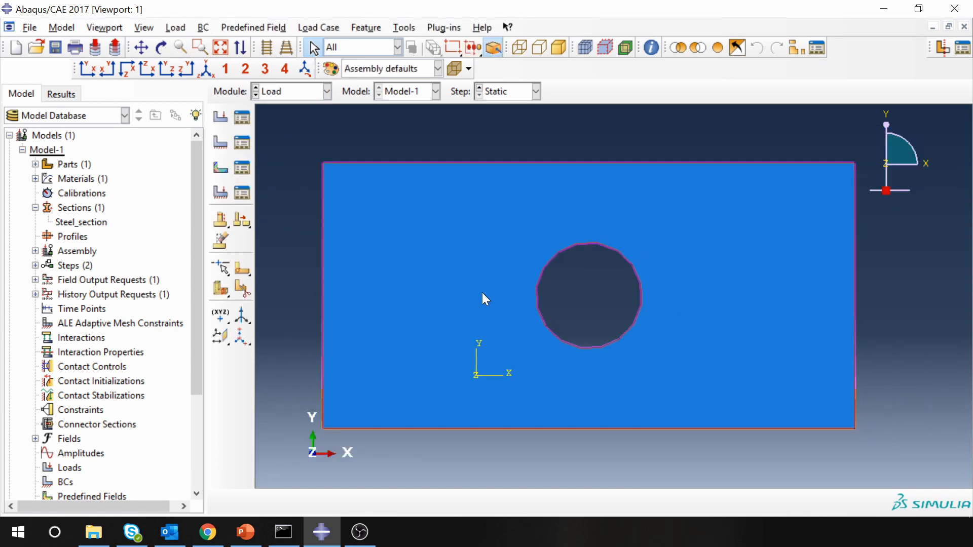
pyautogui.click(219, 143)
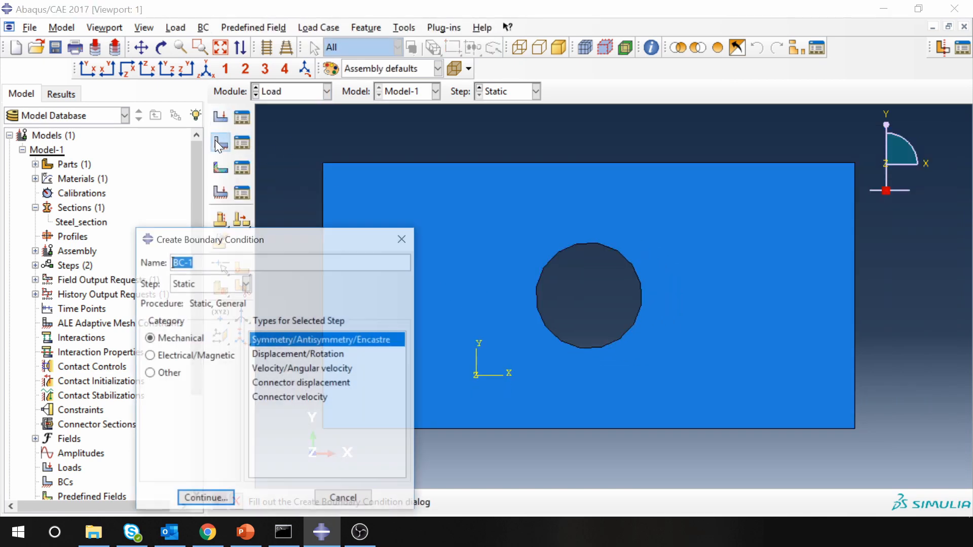
pyautogui.write('F')
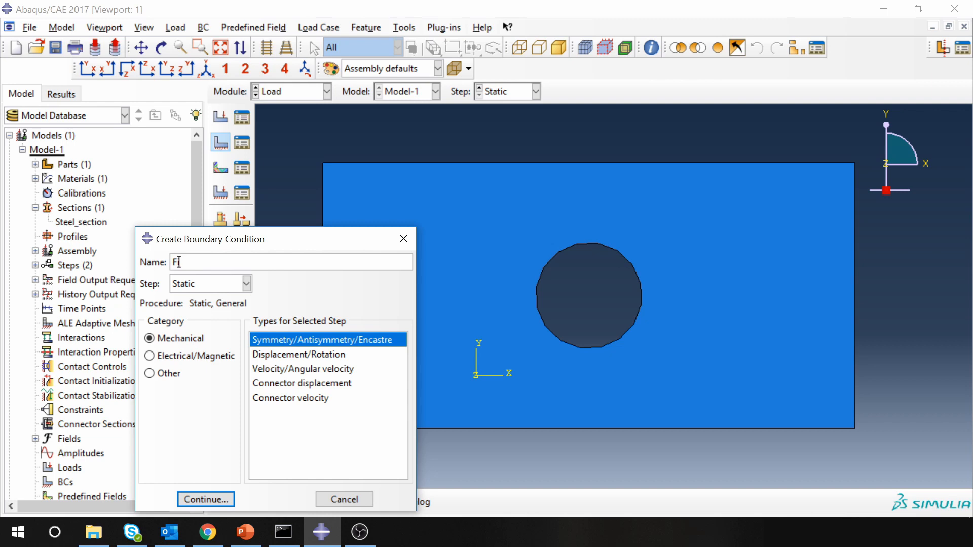
pyautogui.write('ixed_end')
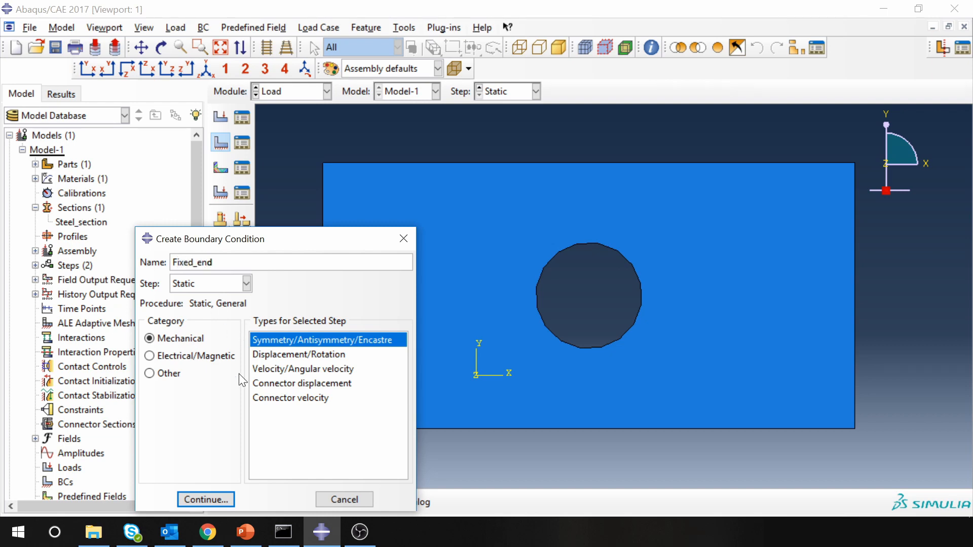
pyautogui.click(244, 283)
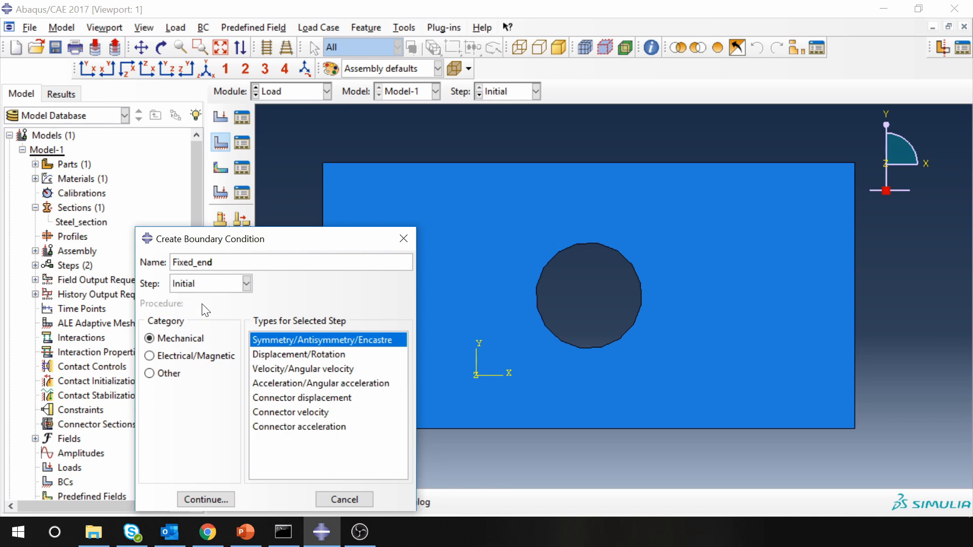
pyautogui.click(204, 500)
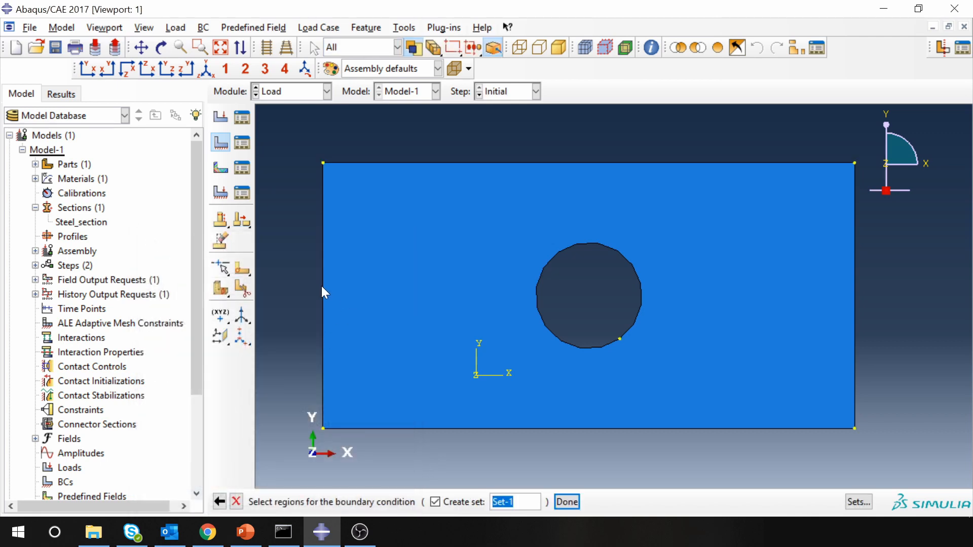
pyautogui.click(567, 501)
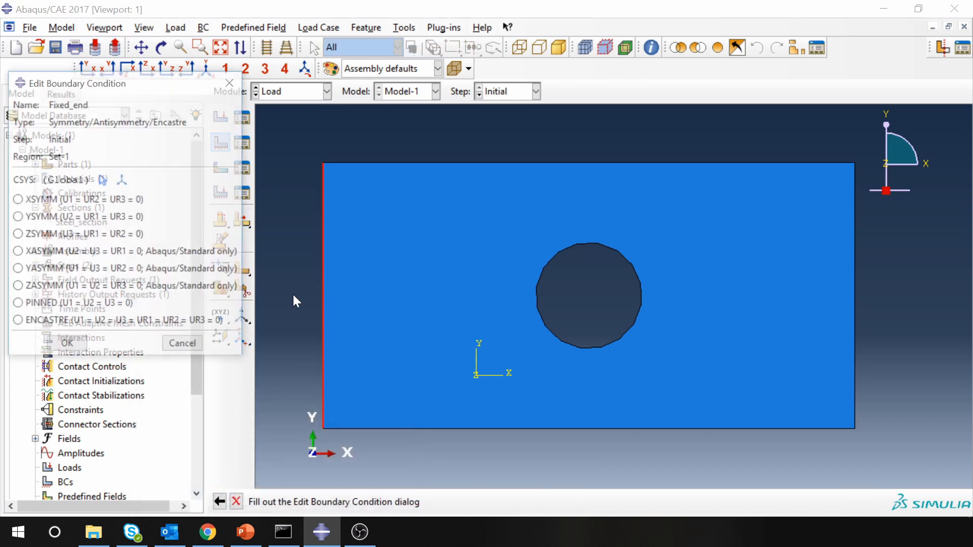
pyautogui.click(16, 323)
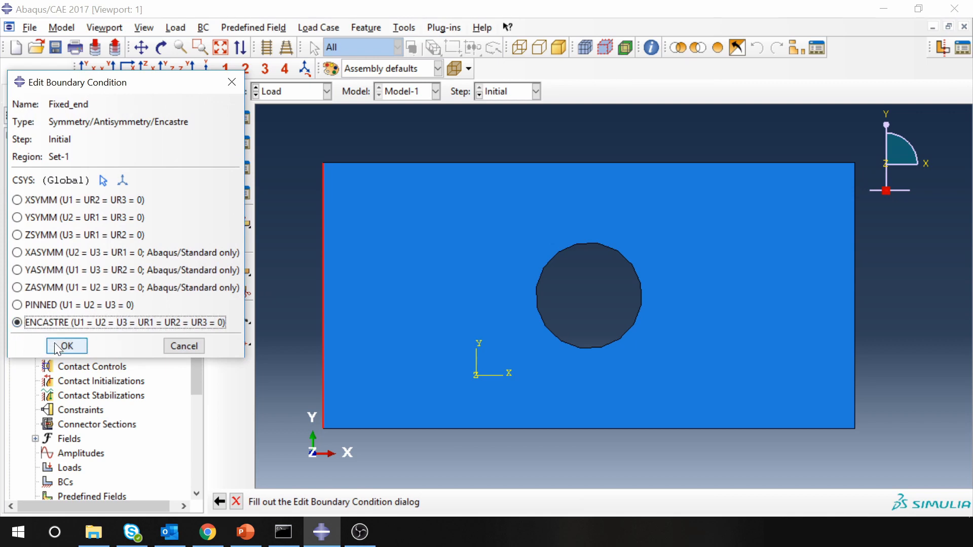
pyautogui.click(66, 345)
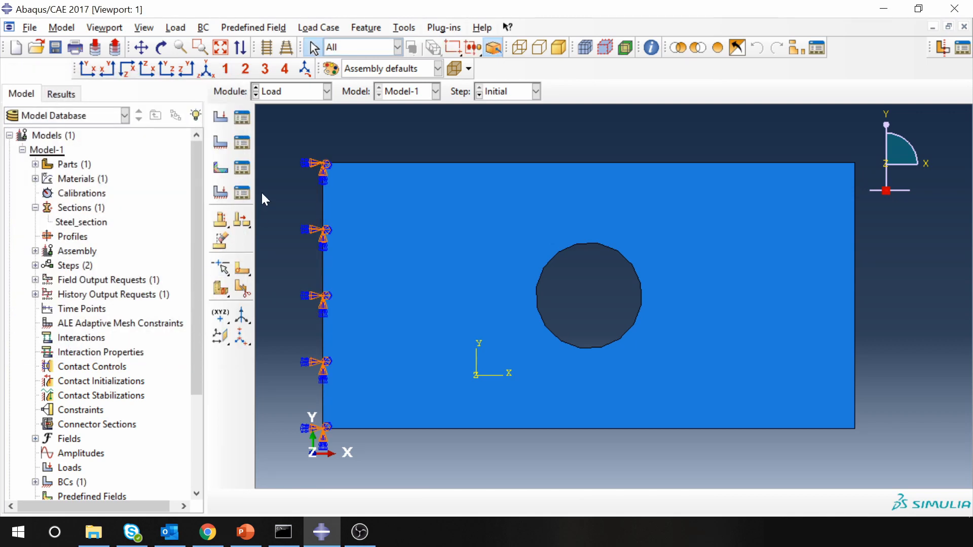
# - Apply a pressure load named Pressure of magnitude -10 to the plate's right edge in the Static step
pyautogui.click(219, 117)
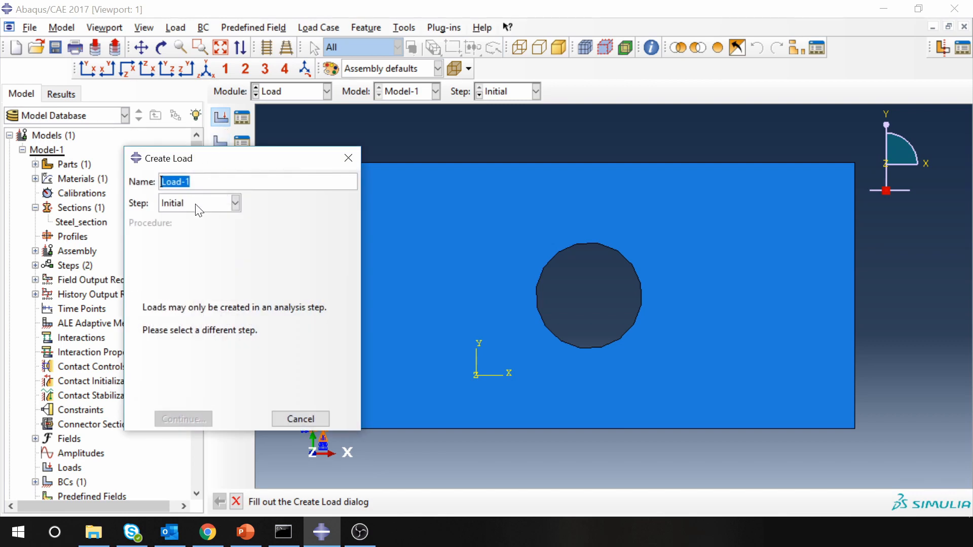
pyautogui.write('Pressure')
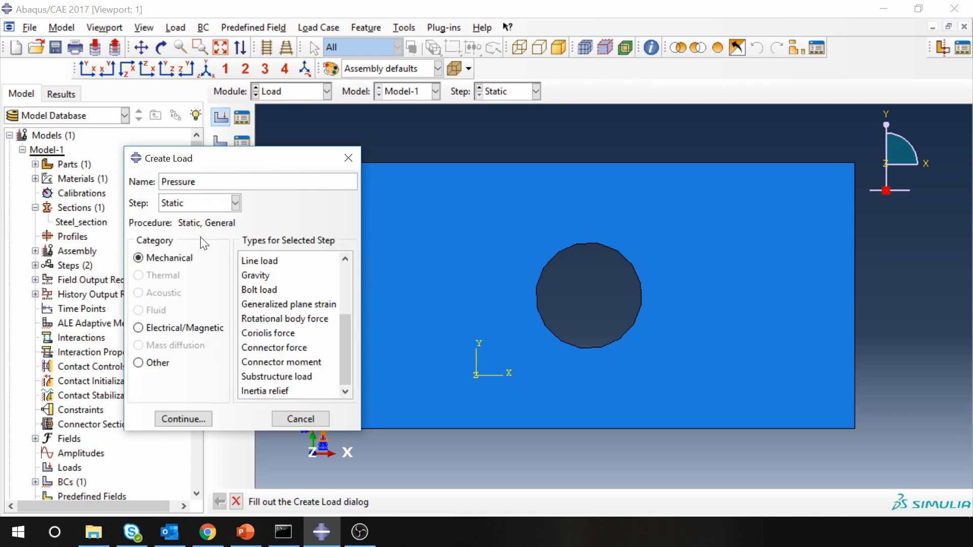
pyautogui.moveTo(279, 304)
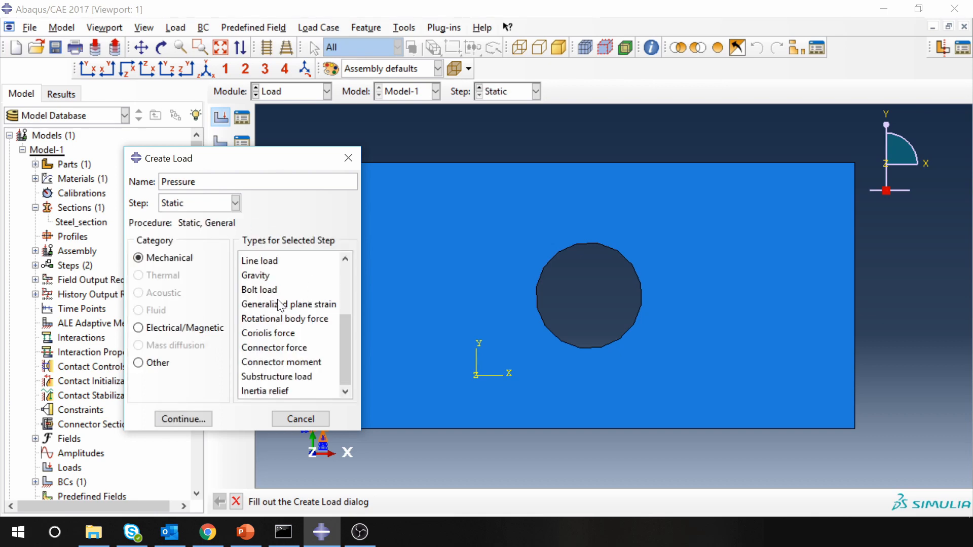
pyautogui.click(258, 288)
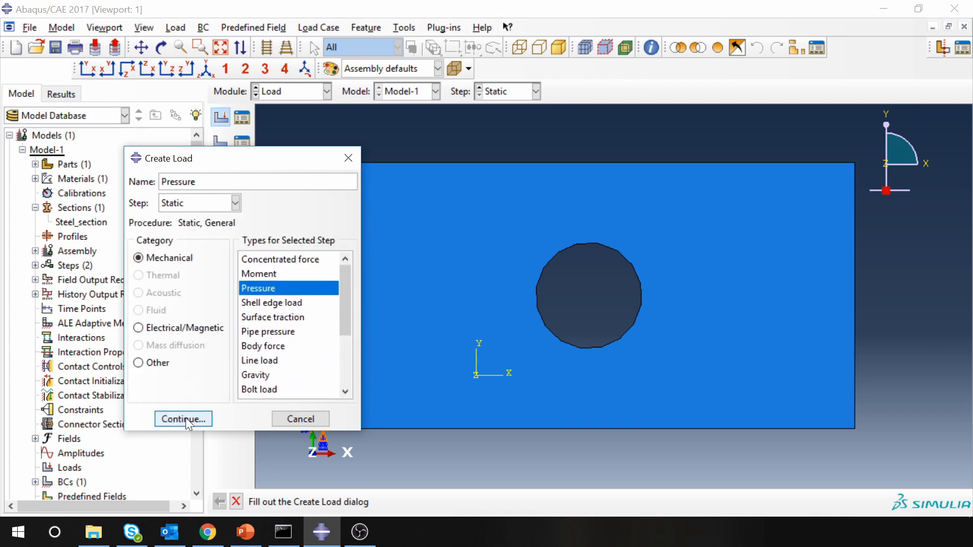
pyautogui.click(182, 419)
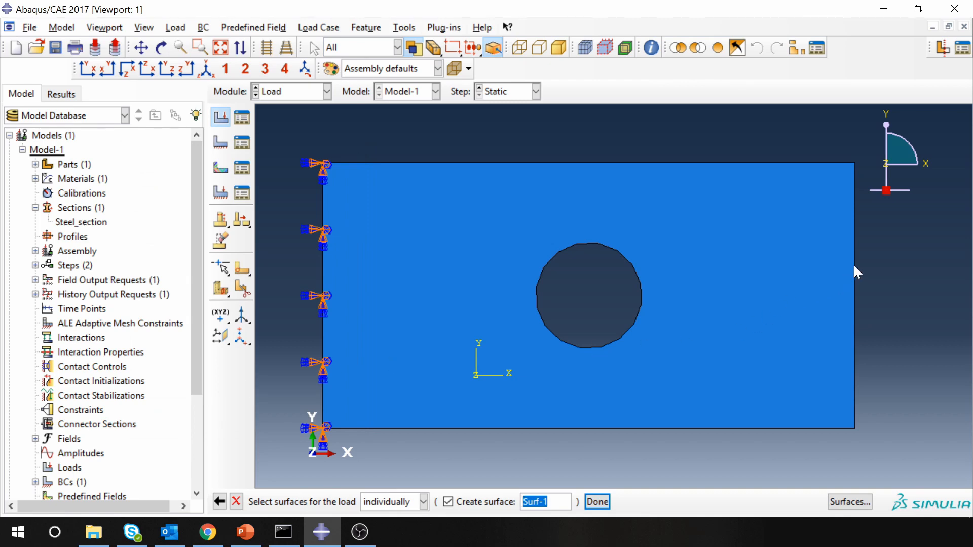
pyautogui.click(599, 501)
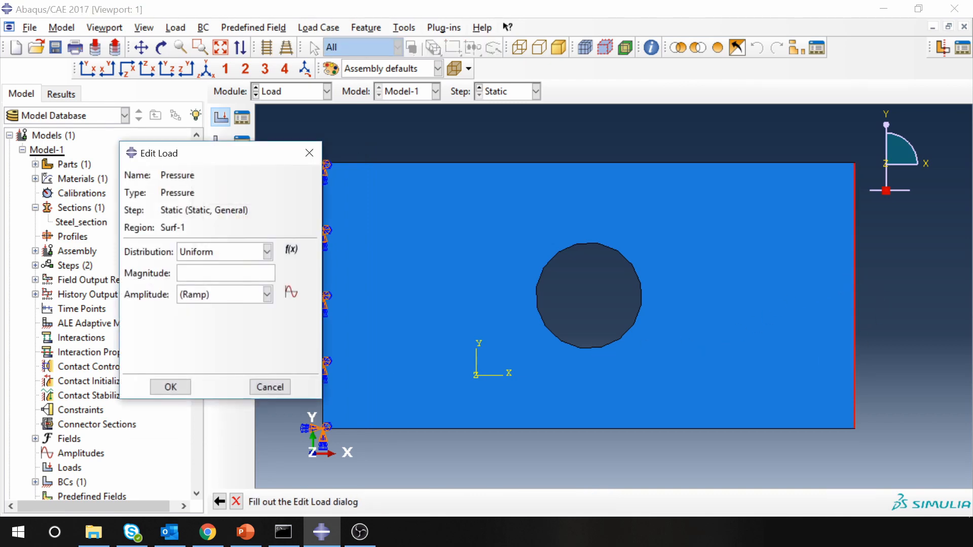
pyautogui.write('-')
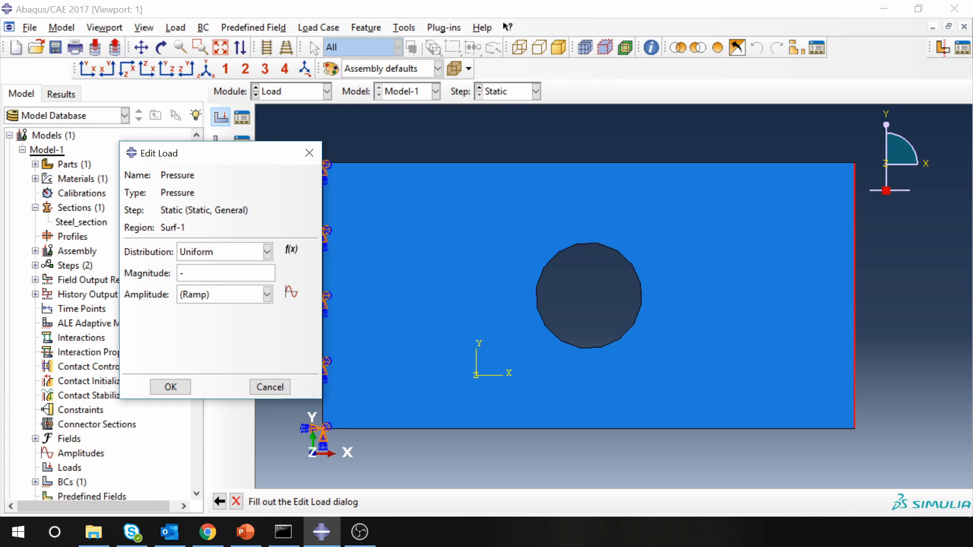
pyautogui.write('10')
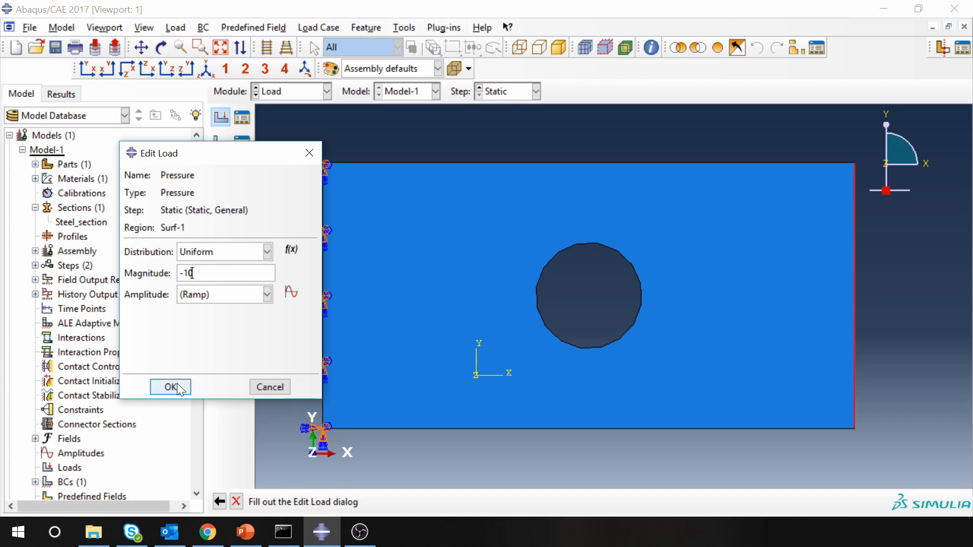
pyautogui.click(170, 387)
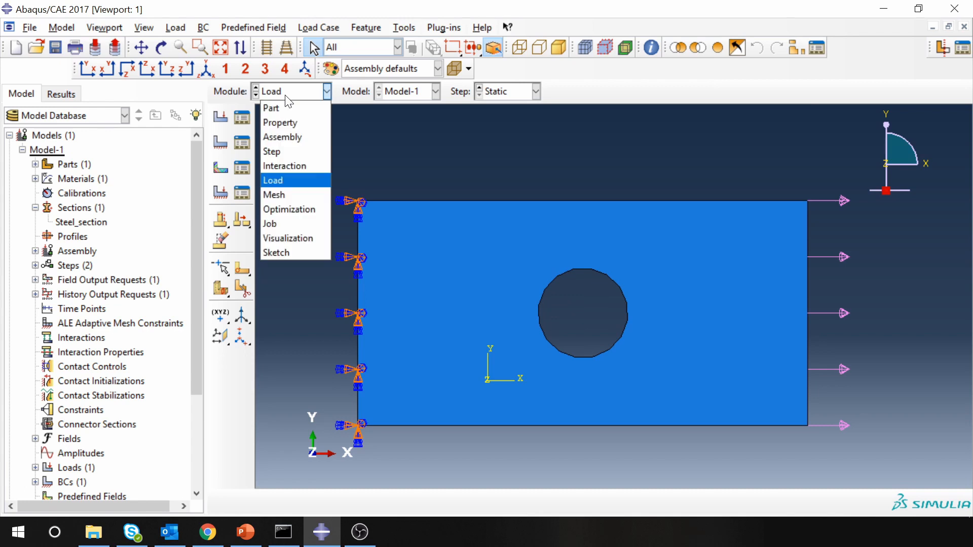
# - In the Mesh module, assign plane stress CPS4R elements to the Plate part and keep free quad-dominated controls
pyautogui.click(273, 194)
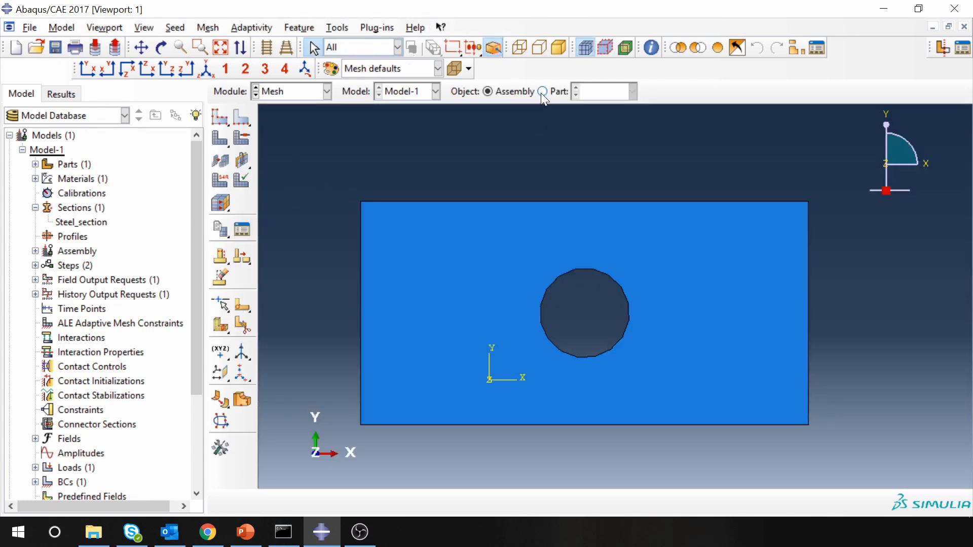
pyautogui.click(542, 91)
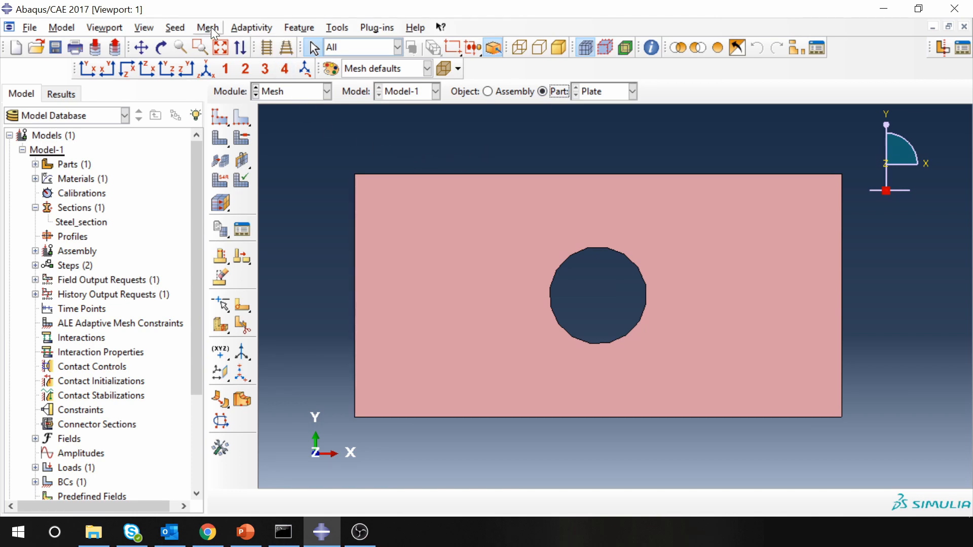
pyautogui.click(207, 27)
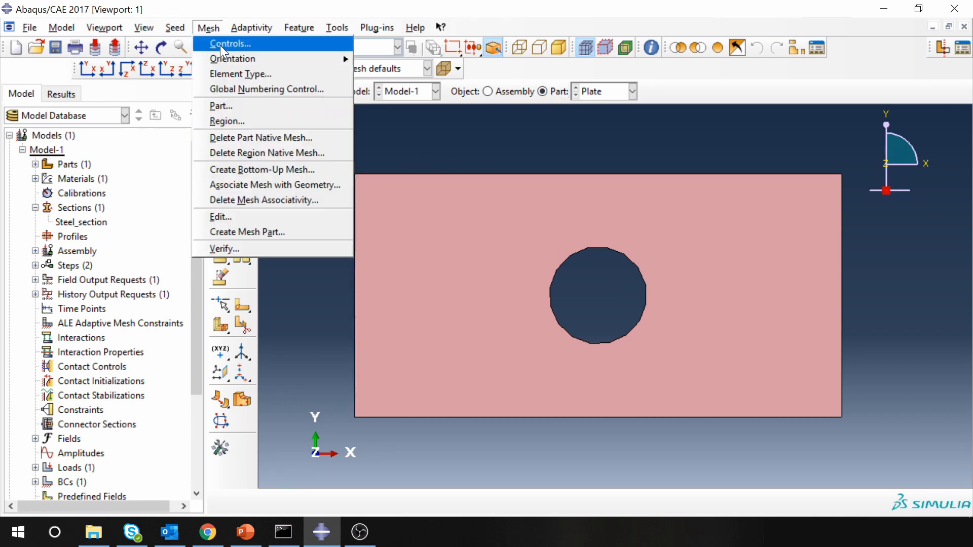
pyautogui.click(240, 73)
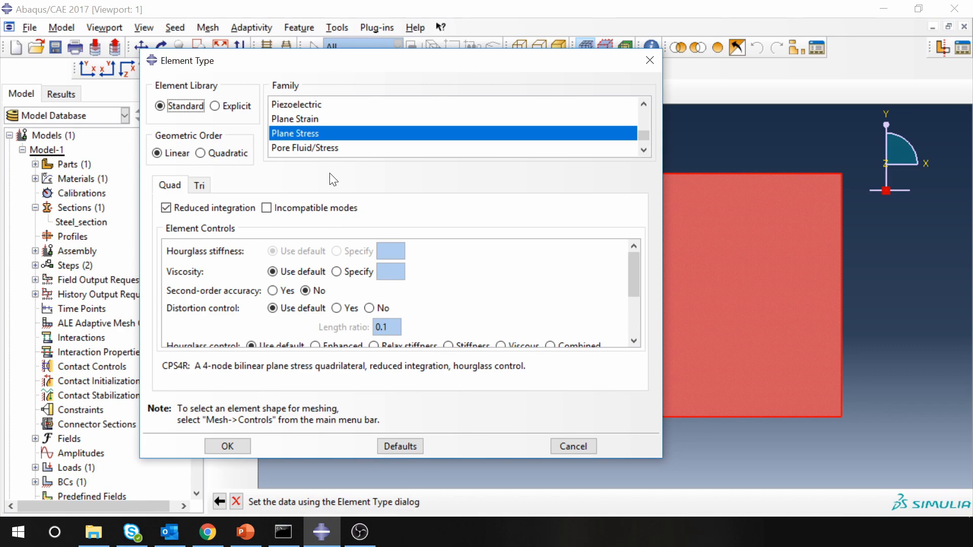
pyautogui.click(227, 446)
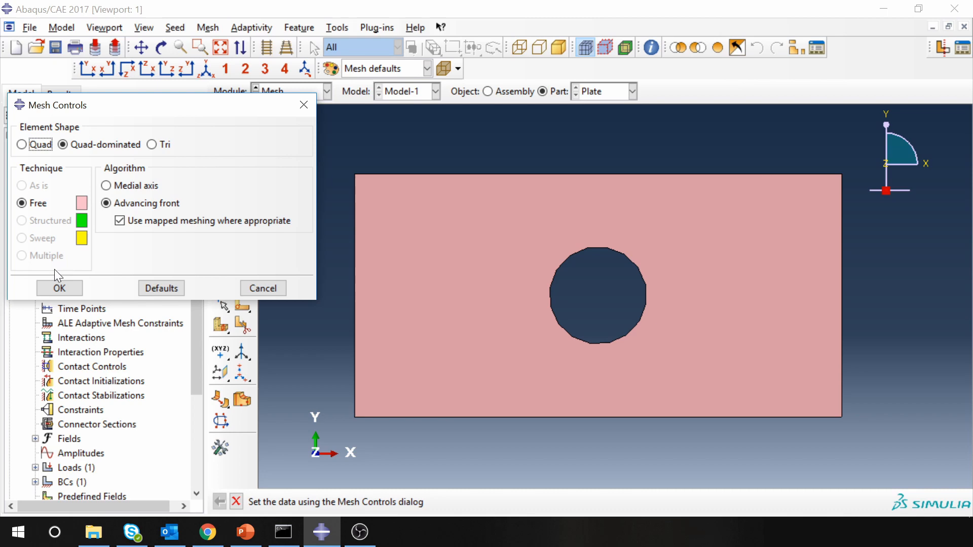
pyautogui.moveTo(564, 305)
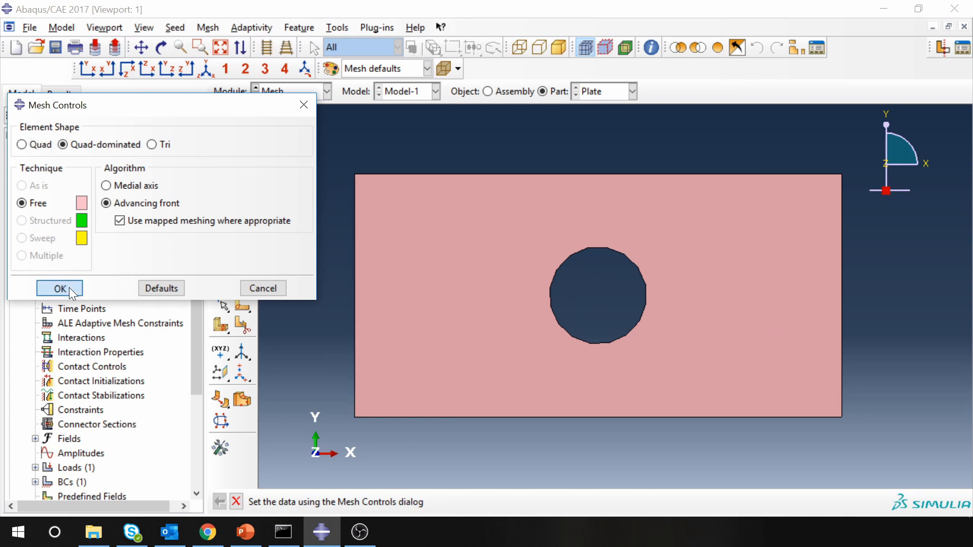
pyautogui.click(59, 288)
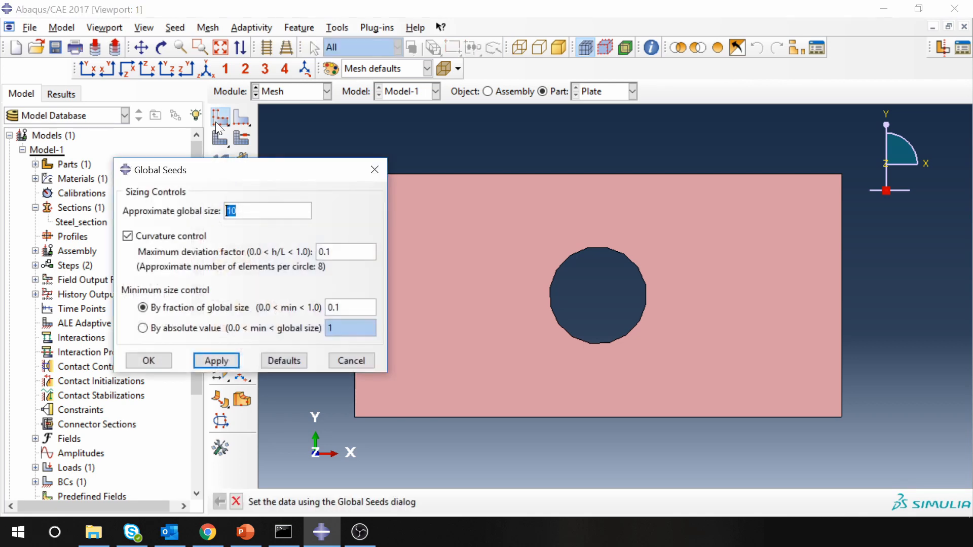
# - Accept the global seed size and mesh the plate with free quad-dominated elements
pyautogui.click(215, 360)
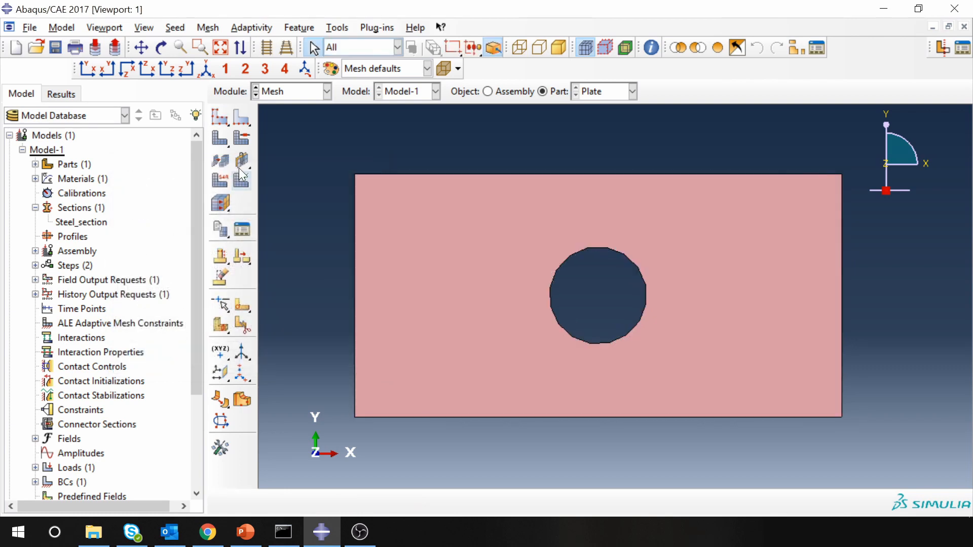
pyautogui.click(241, 179)
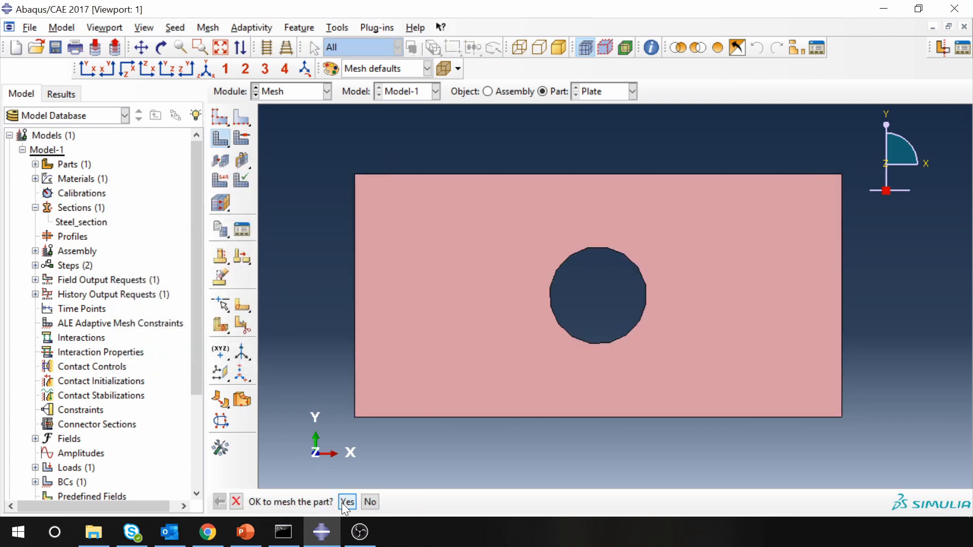
pyautogui.click(347, 502)
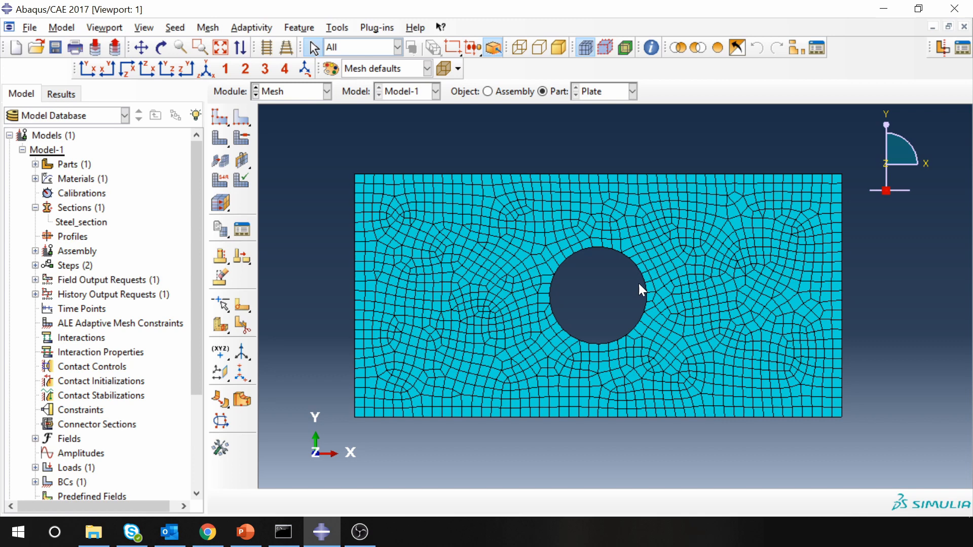
pyautogui.moveTo(629, 229)
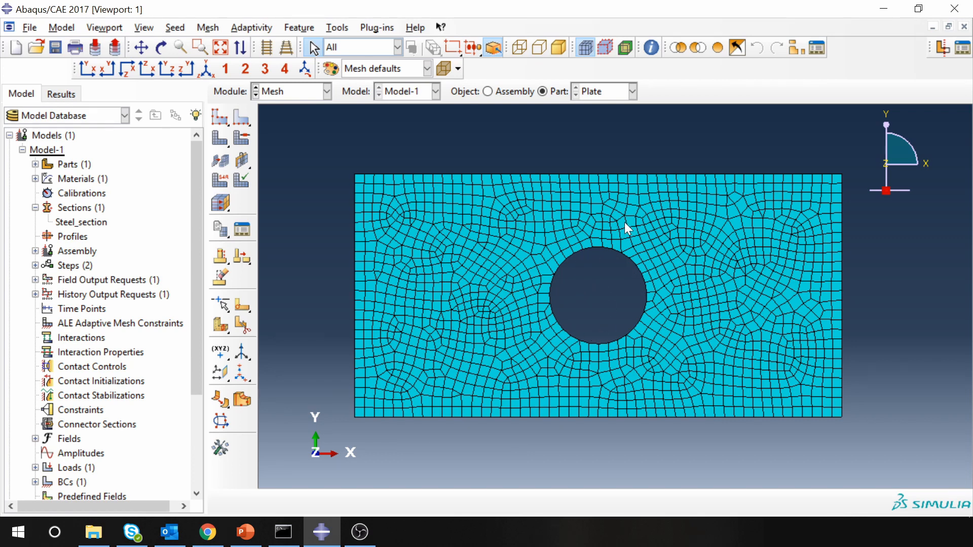
pyautogui.moveTo(708, 327)
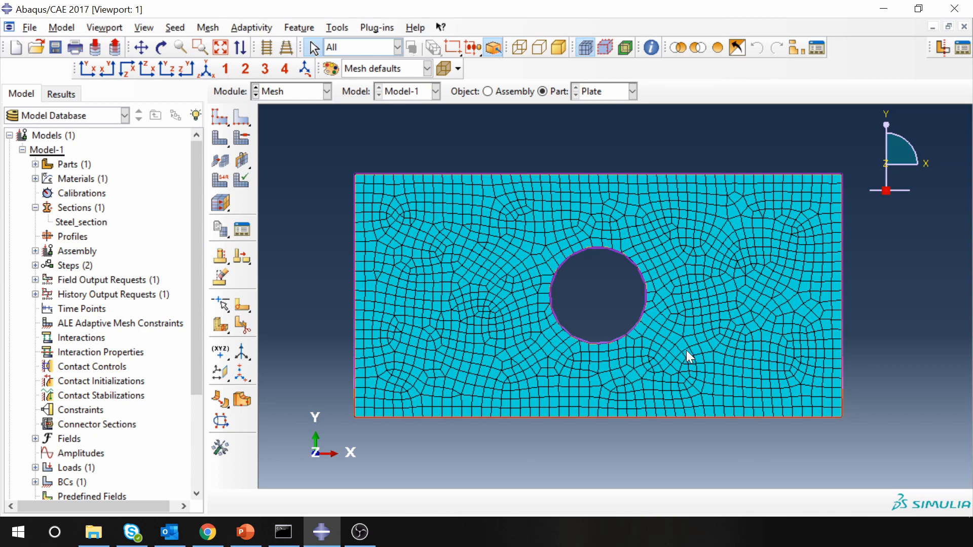
pyautogui.moveTo(517, 343)
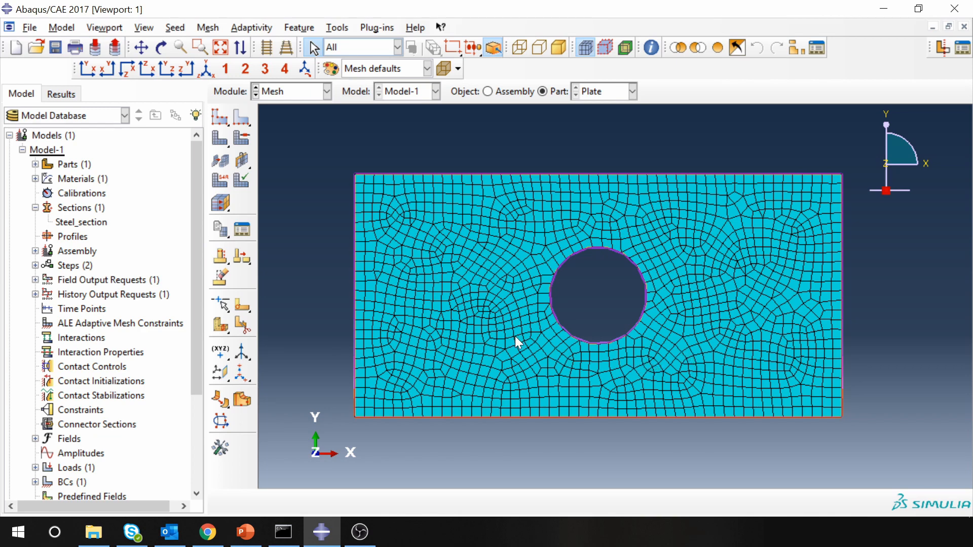
pyautogui.moveTo(432, 316)
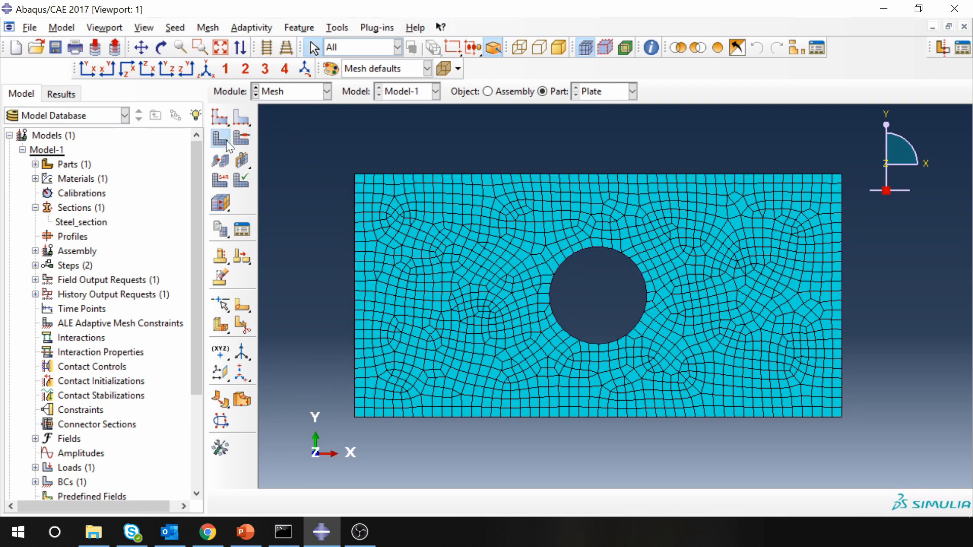
# - Delete the plate's native mesh and return to the Part module
pyautogui.click(219, 138)
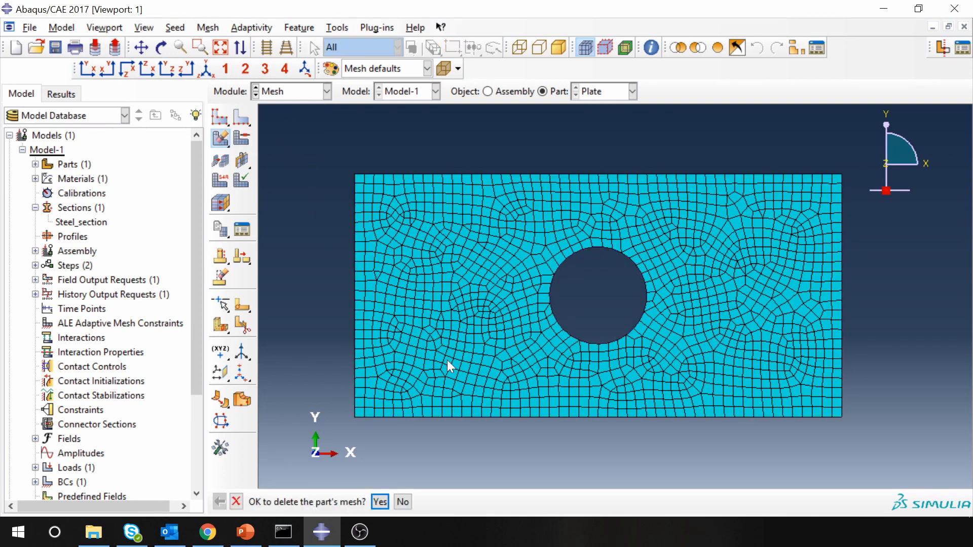
pyautogui.click(379, 502)
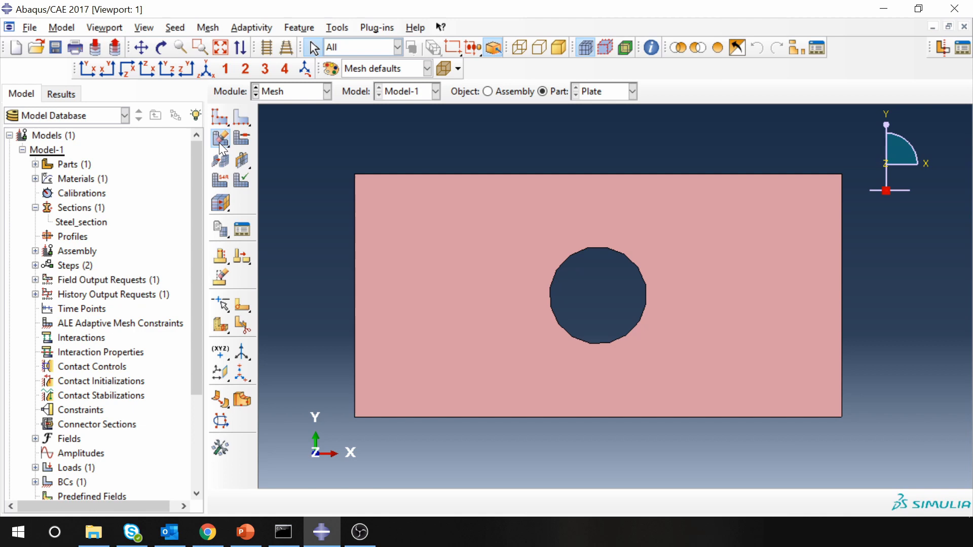
pyautogui.click(219, 138)
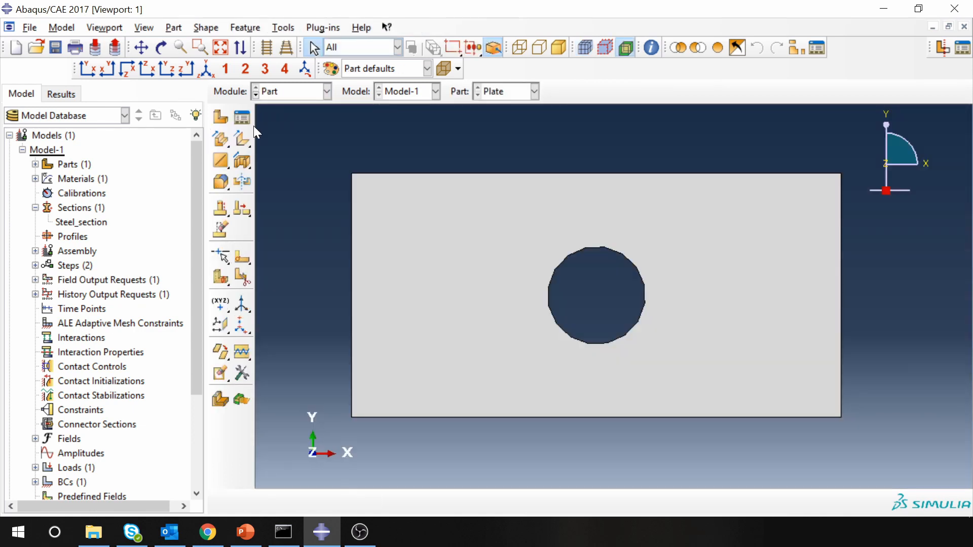
pyautogui.moveTo(241, 259)
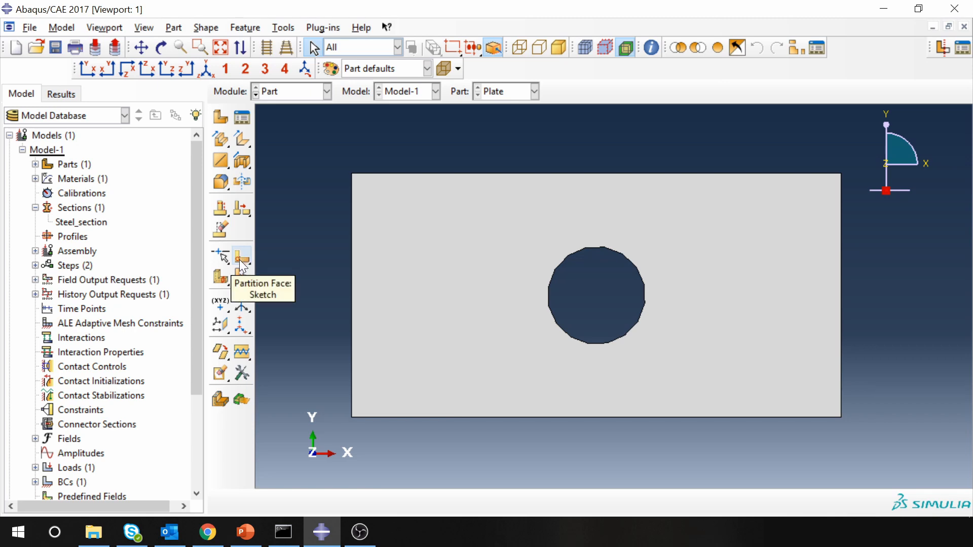
# - Partition the plate face with horizontal and vertical lines through the hole centre
pyautogui.click(241, 258)
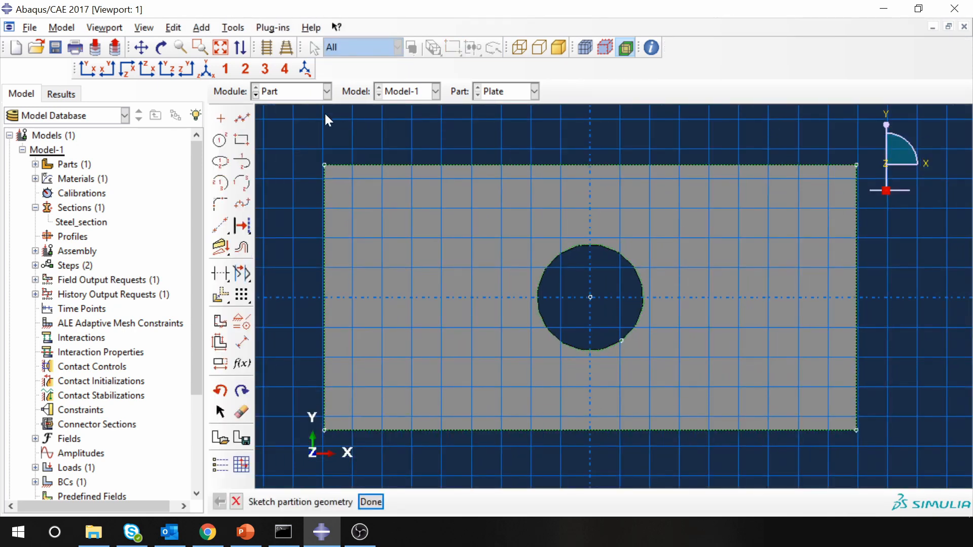
pyautogui.click(241, 118)
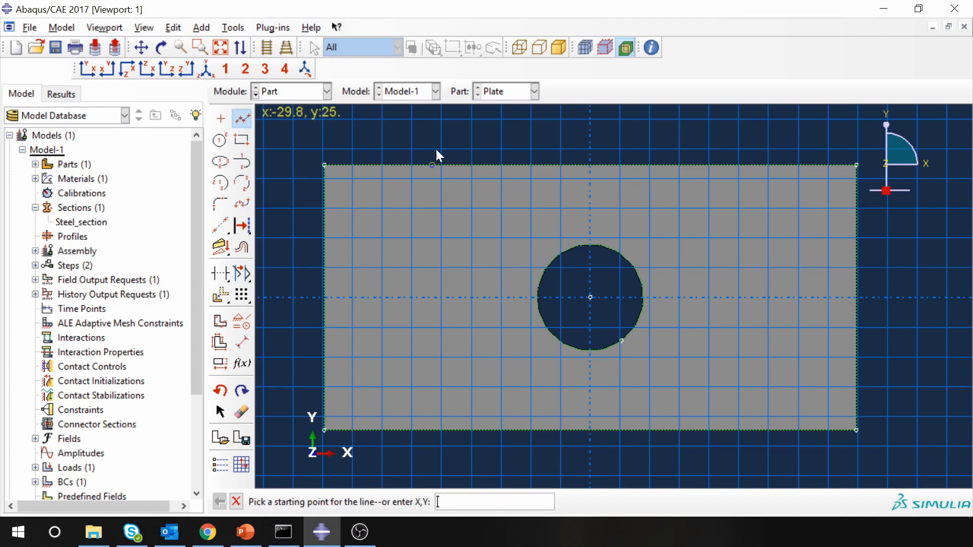
pyautogui.click(590, 430)
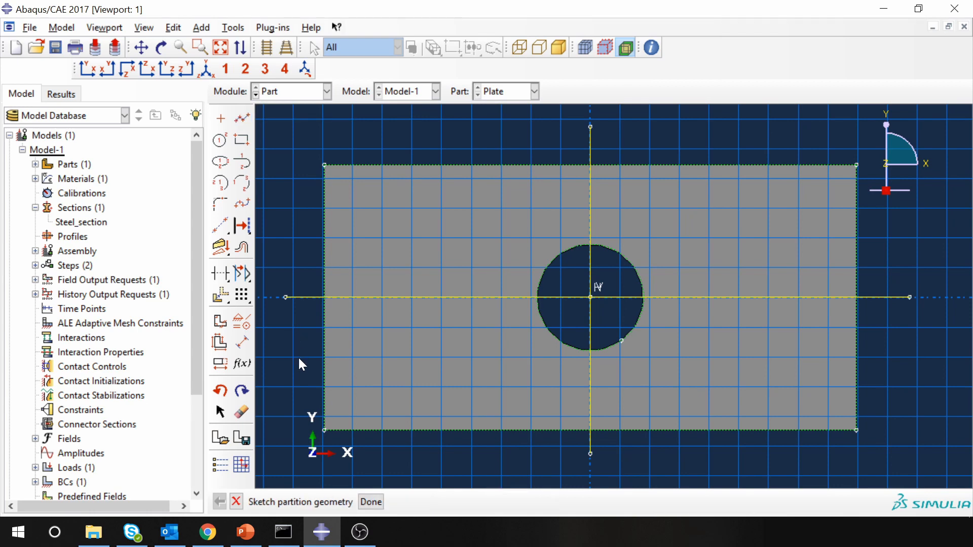
pyautogui.click(370, 502)
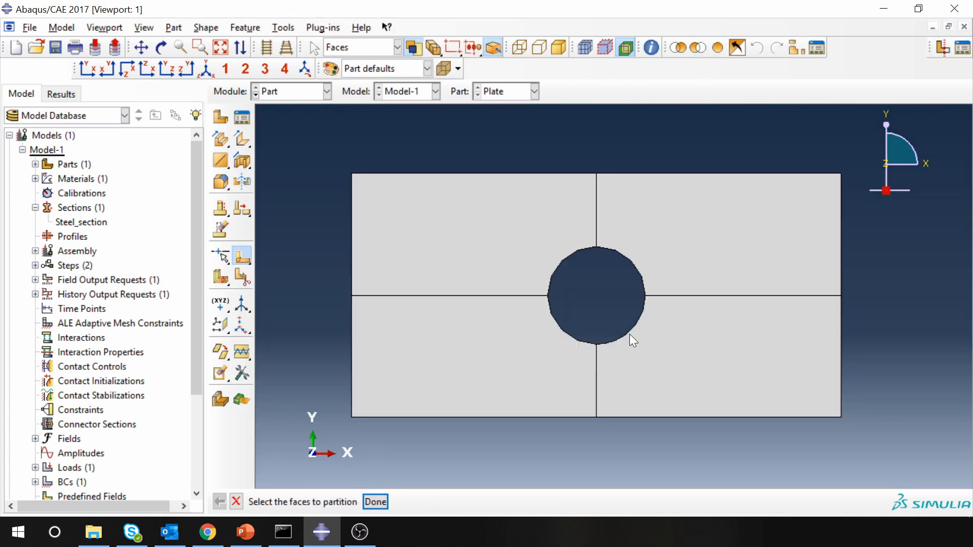
# - Return to the Mesh module for the partitioned plate
pyautogui.click(466, 362)
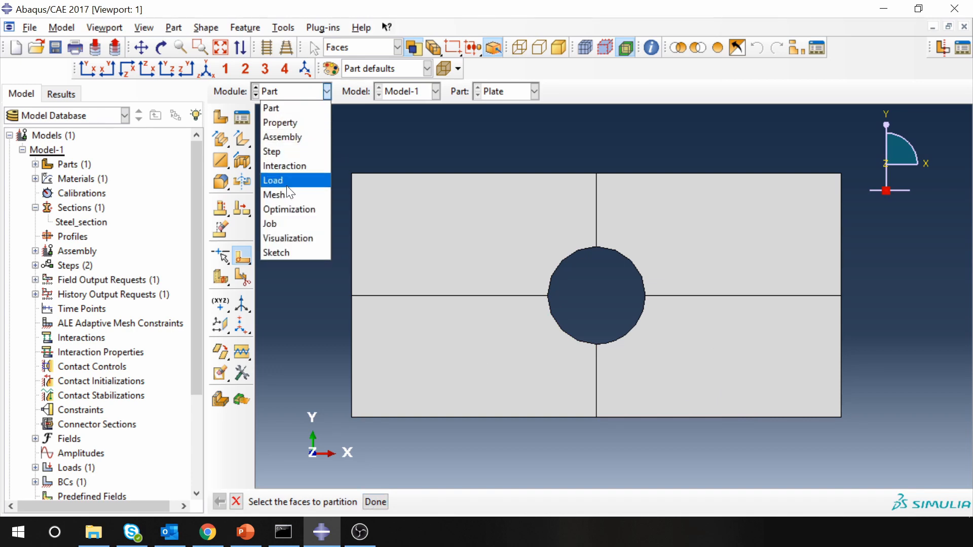
pyautogui.click(273, 195)
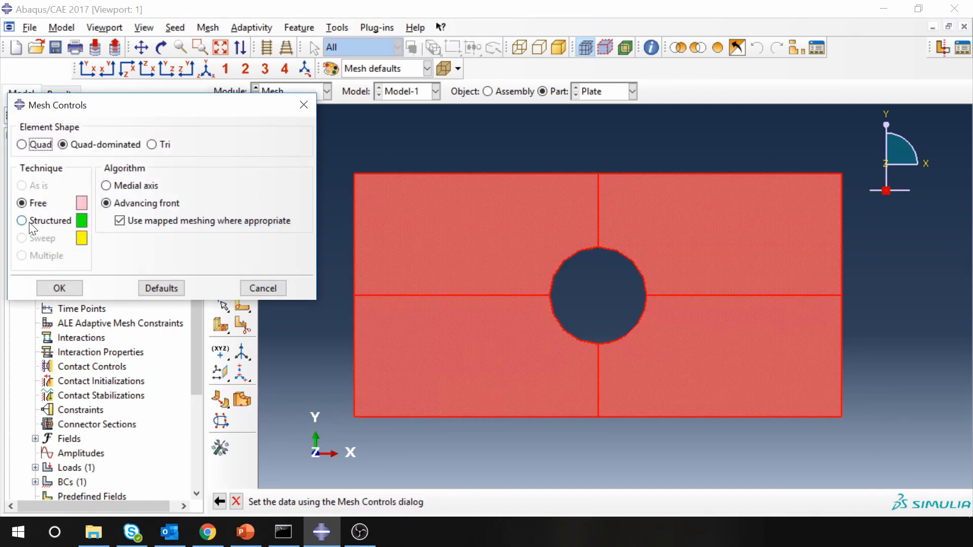
# - Assign structured quad mesh controls, remesh the plate, then move to the Job module
pyautogui.click(21, 221)
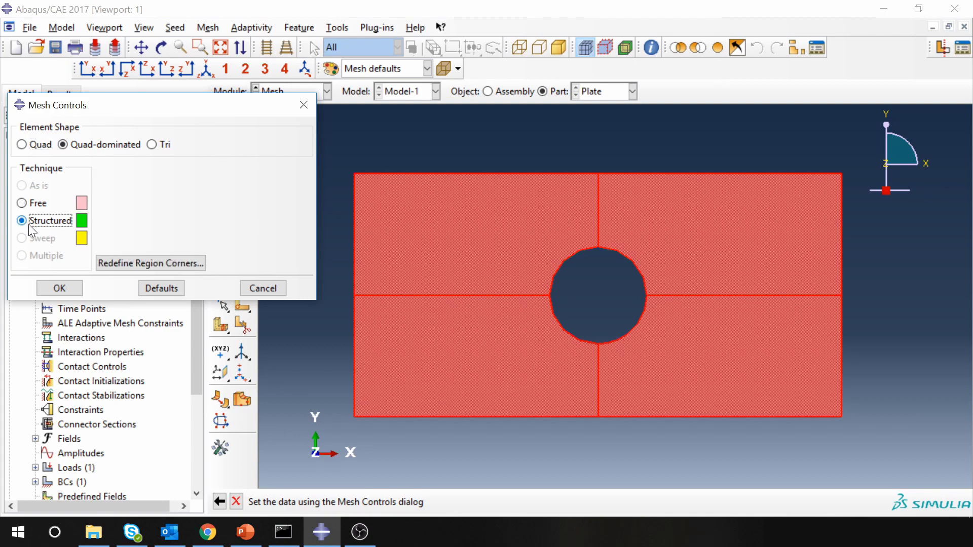
pyautogui.click(59, 288)
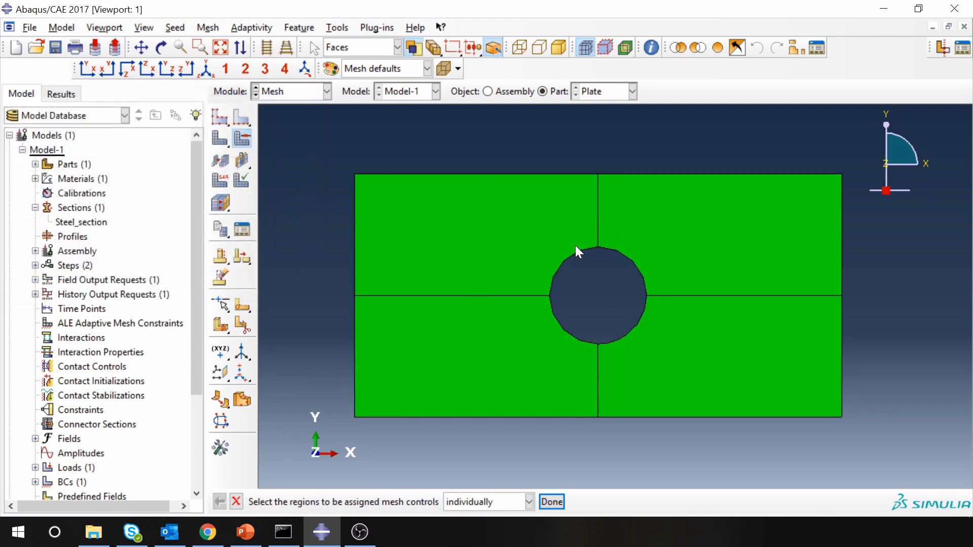
pyautogui.moveTo(223, 138)
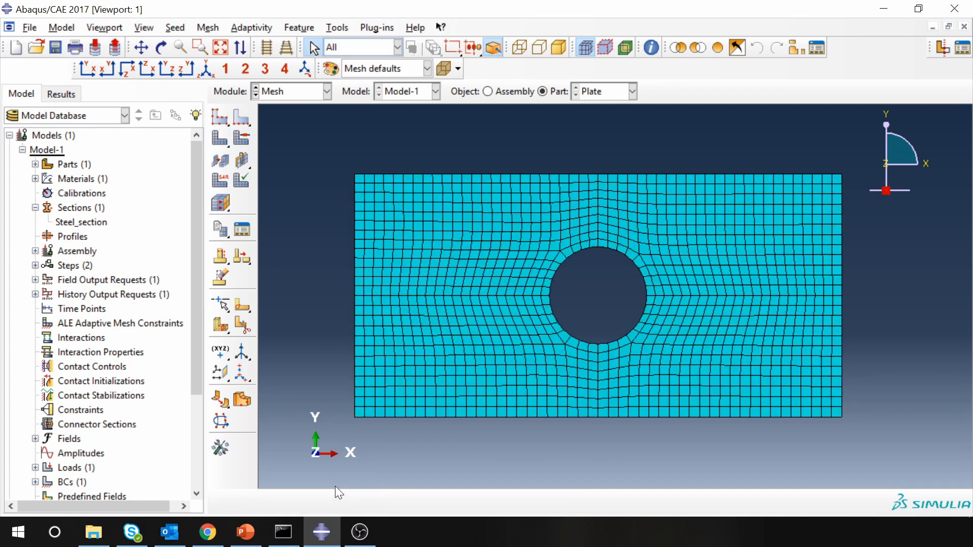
pyautogui.moveTo(666, 318)
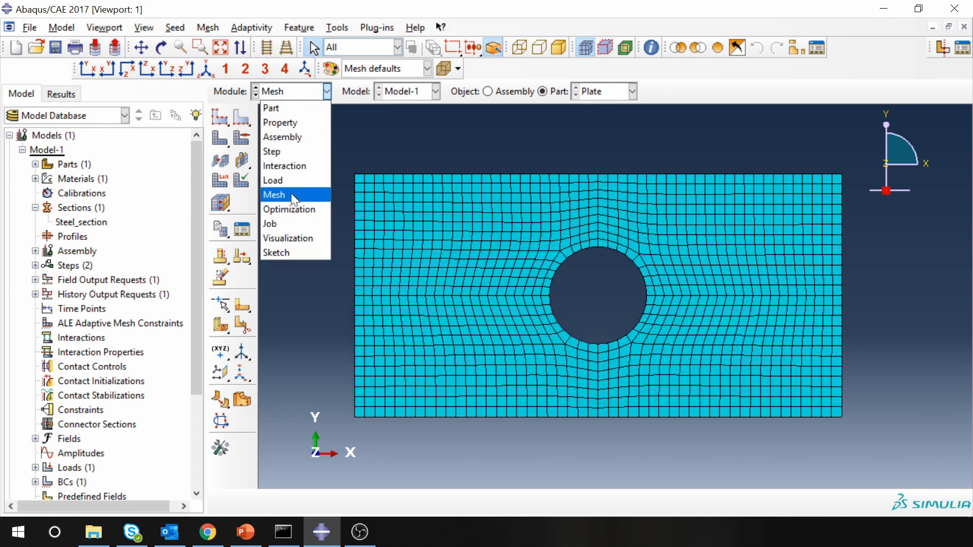
pyautogui.click(269, 224)
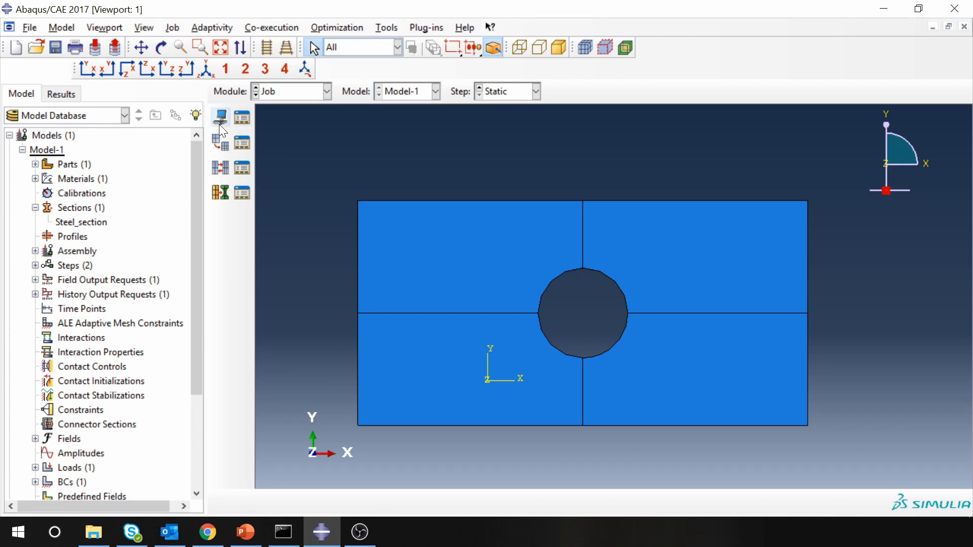
# - Create a new job named Plate_with_hole for Model-1
pyautogui.click(219, 118)
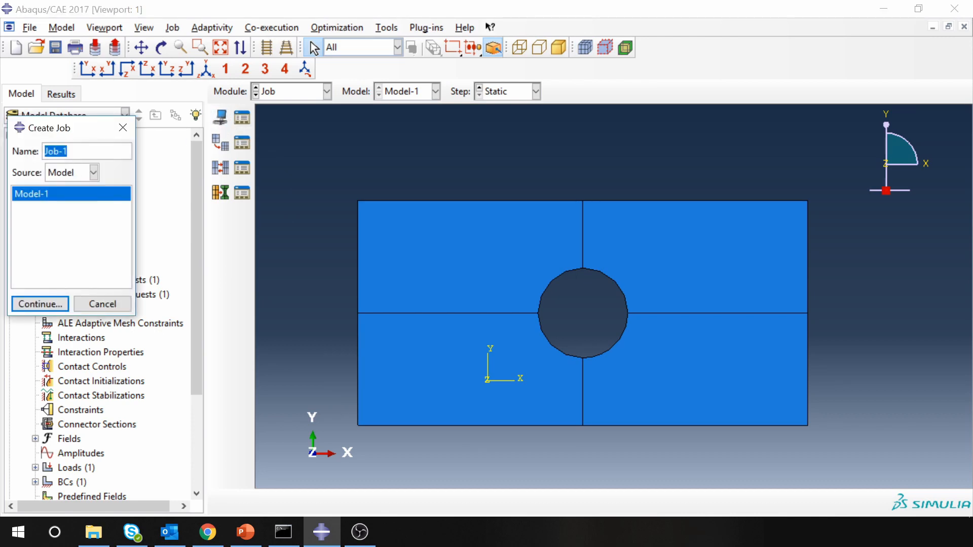
pyautogui.write('Plate_with_ho')
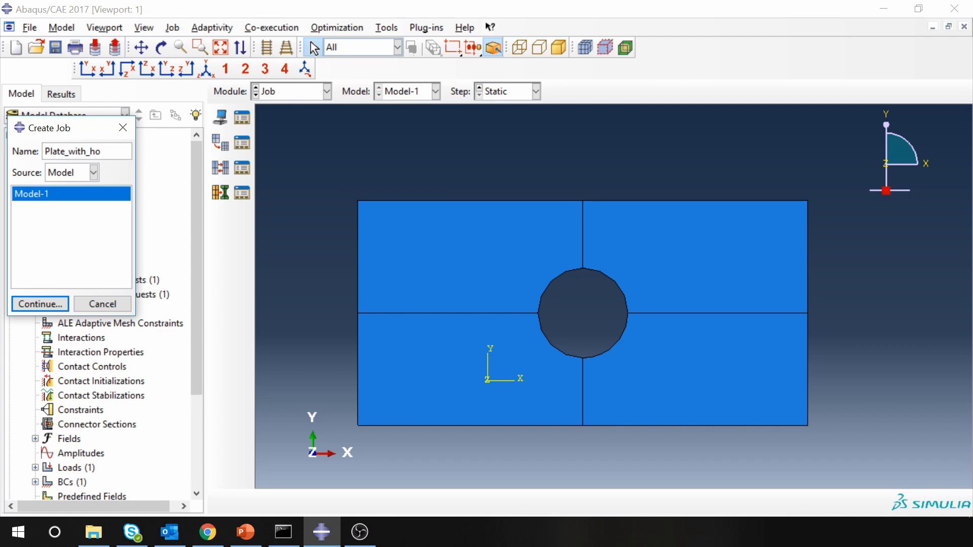
pyautogui.click(40, 304)
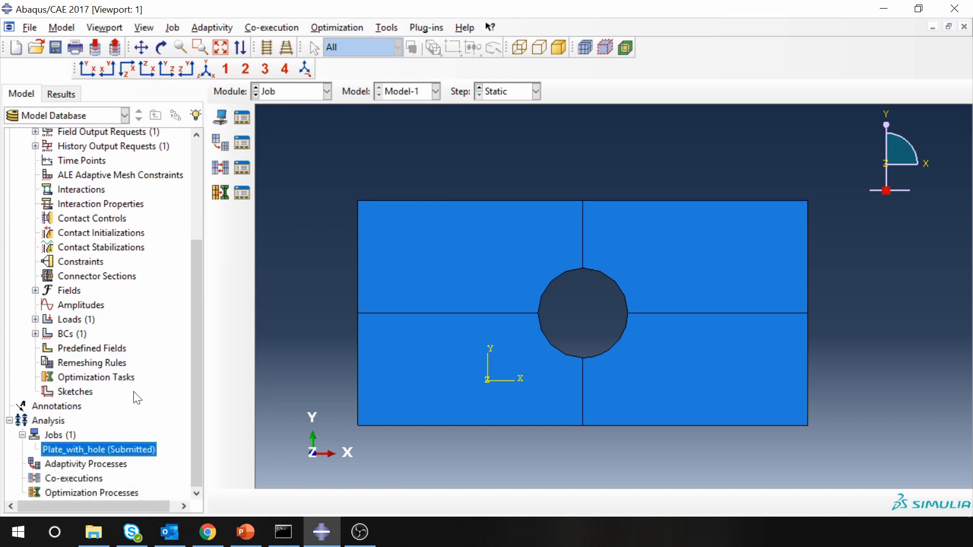
pyautogui.moveTo(120, 454)
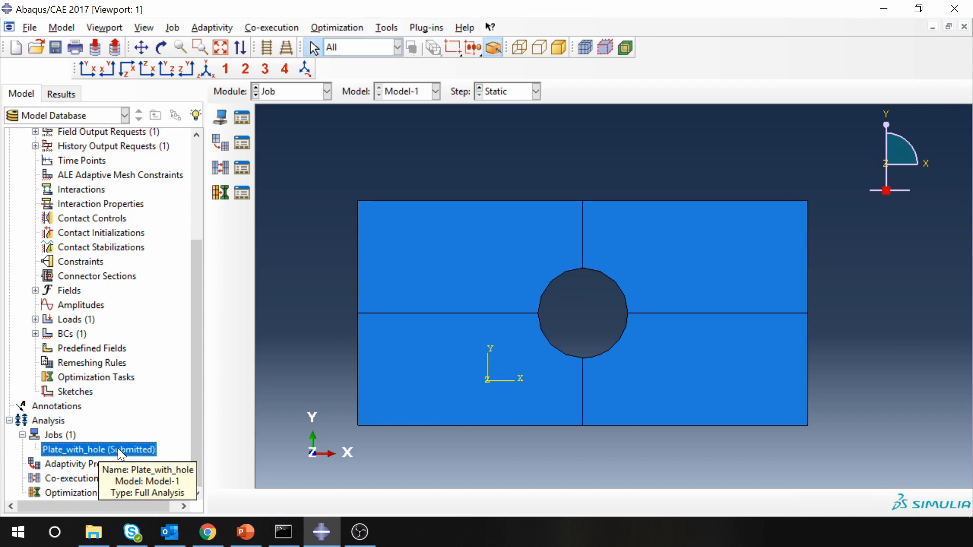
# - Monitor the submitted job until completed and load its results database
pyautogui.rightClick(99, 450)
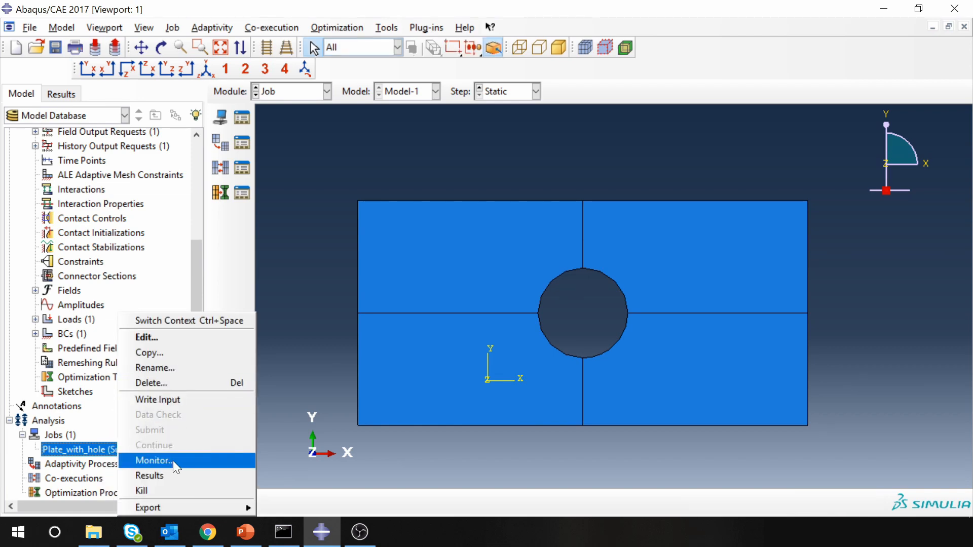
pyautogui.click(154, 461)
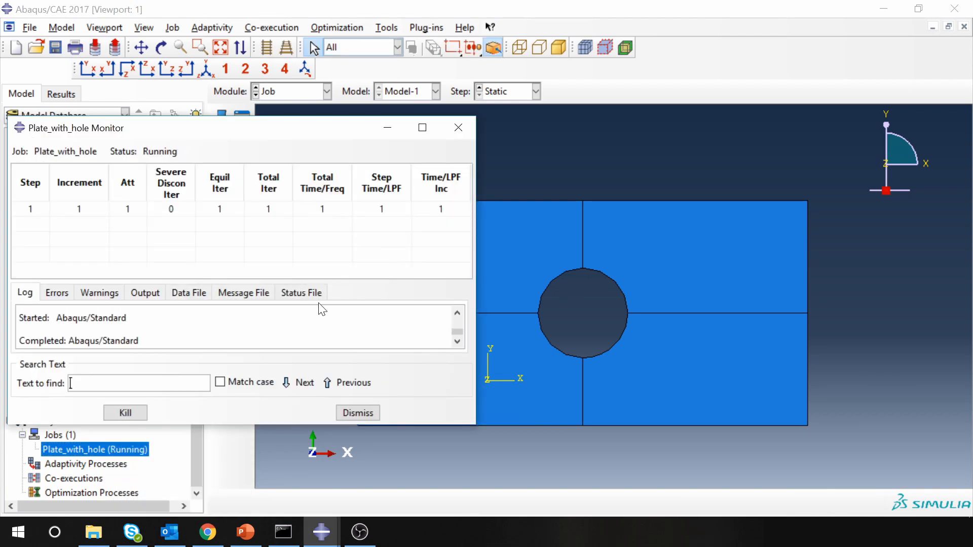
pyautogui.click(357, 413)
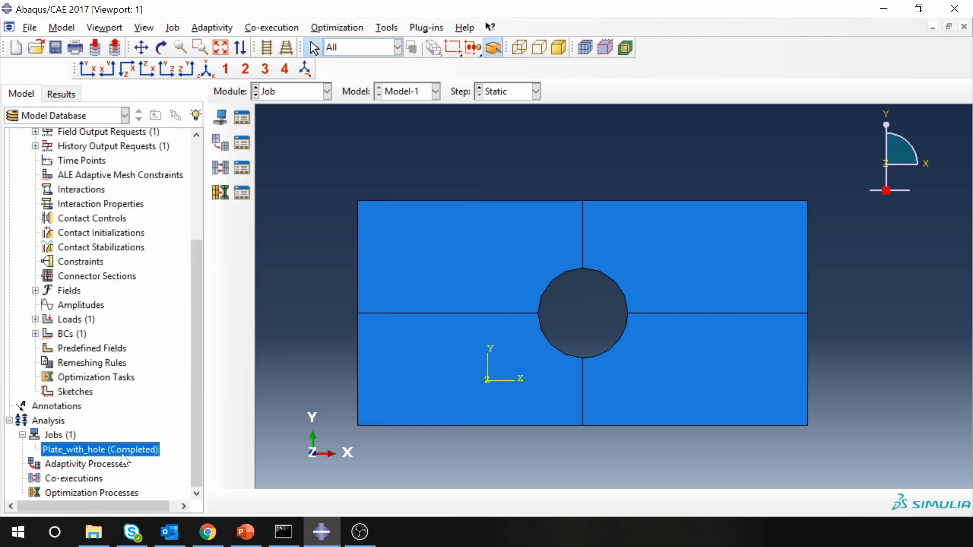
pyautogui.doubleClick(99, 450)
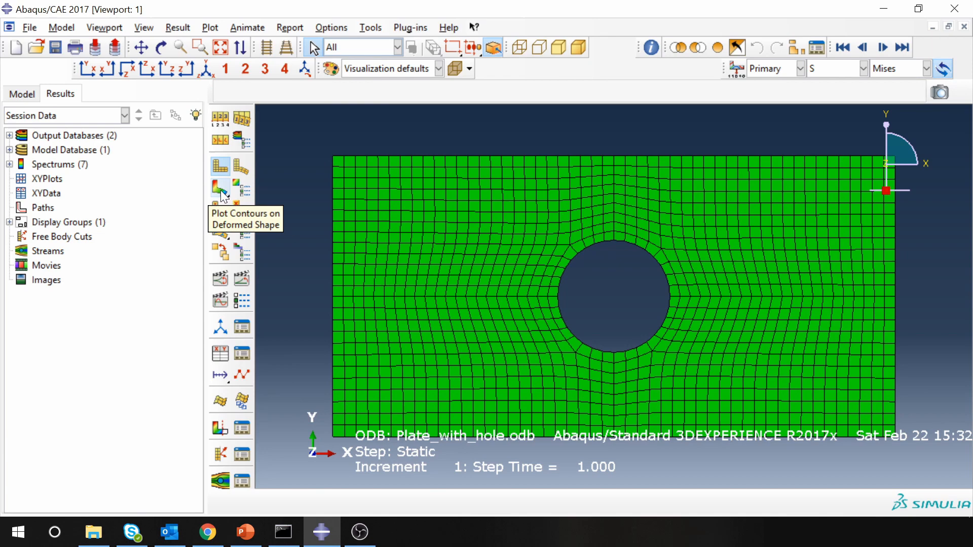
# - Plot von Mises stress contours on the deformed plate
pyautogui.click(220, 188)
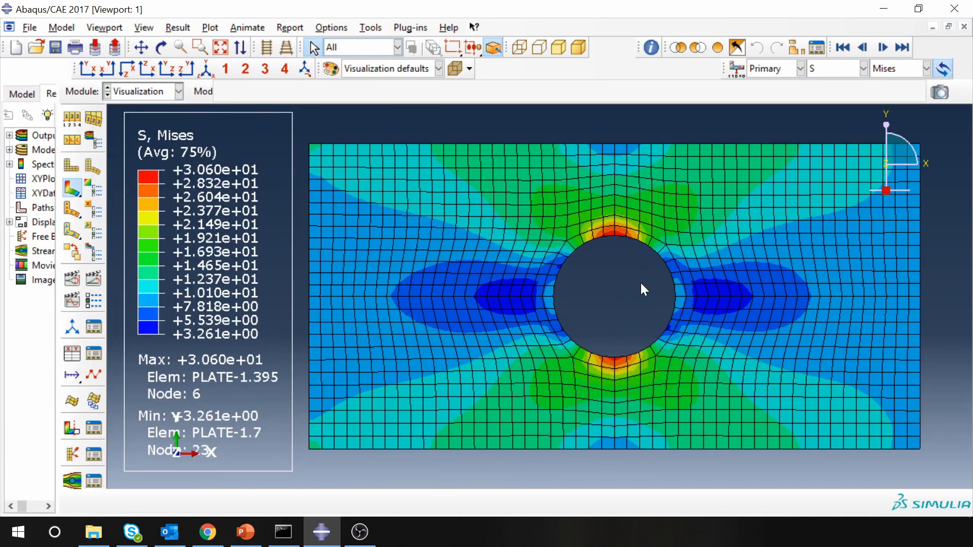
pyautogui.moveTo(564, 214)
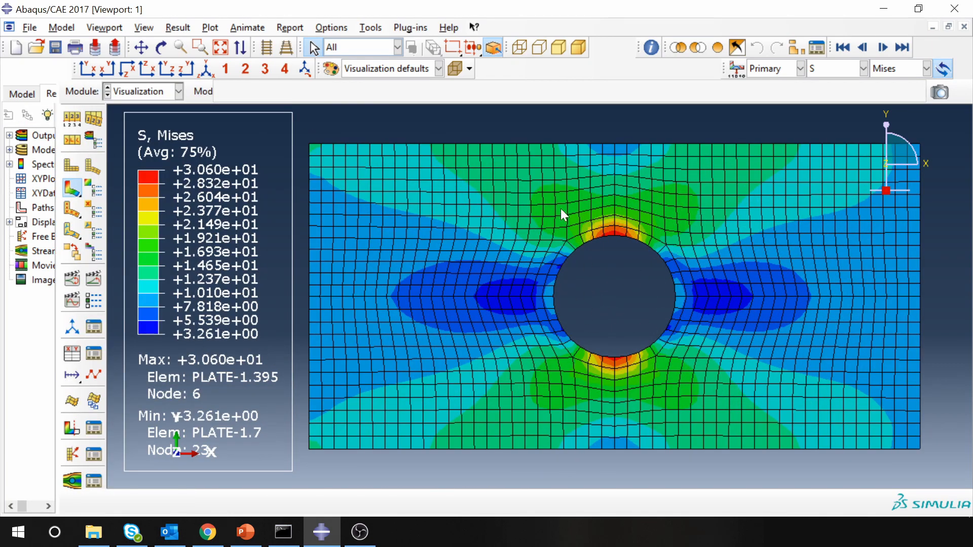
pyautogui.moveTo(632, 237)
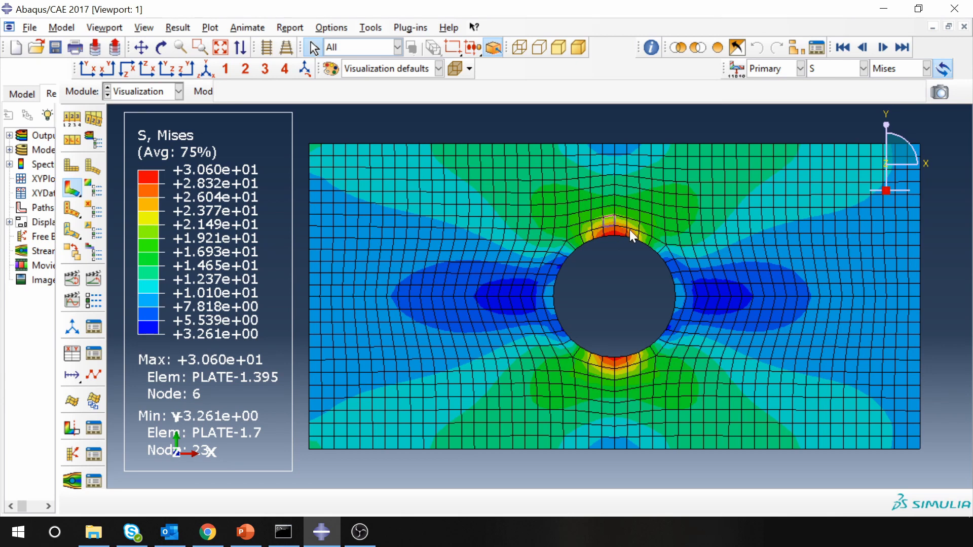
pyautogui.moveTo(608, 239)
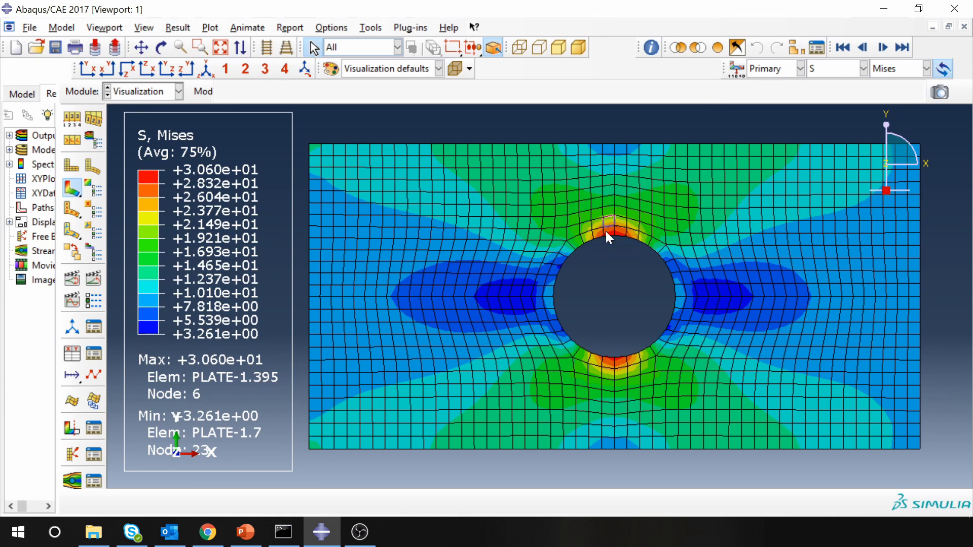
pyautogui.moveTo(623, 257)
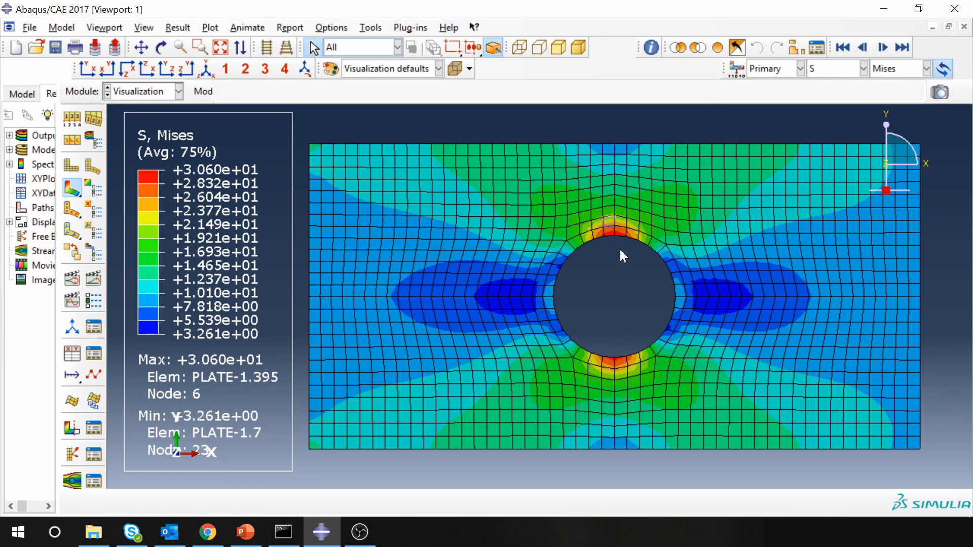
pyautogui.moveTo(614, 242)
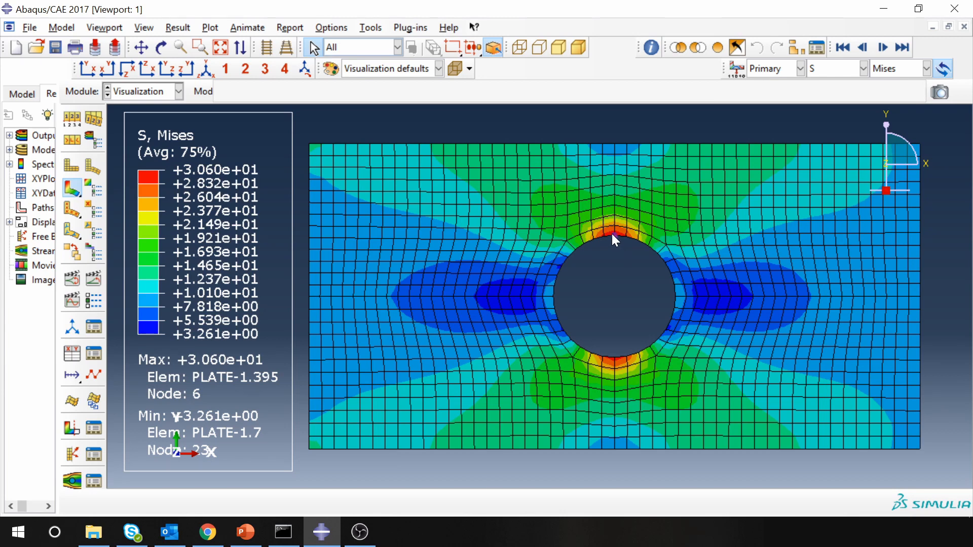
pyautogui.moveTo(182, 182)
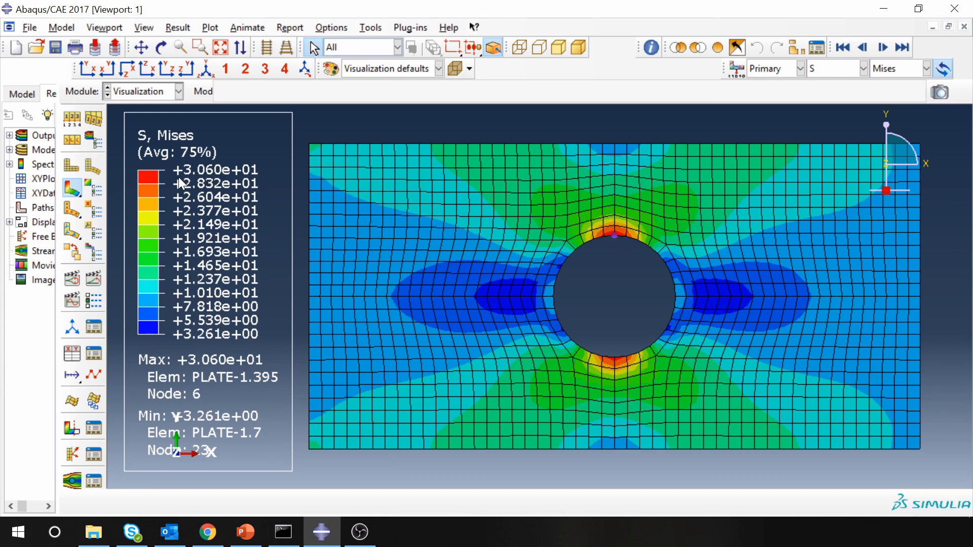
pyautogui.moveTo(254, 184)
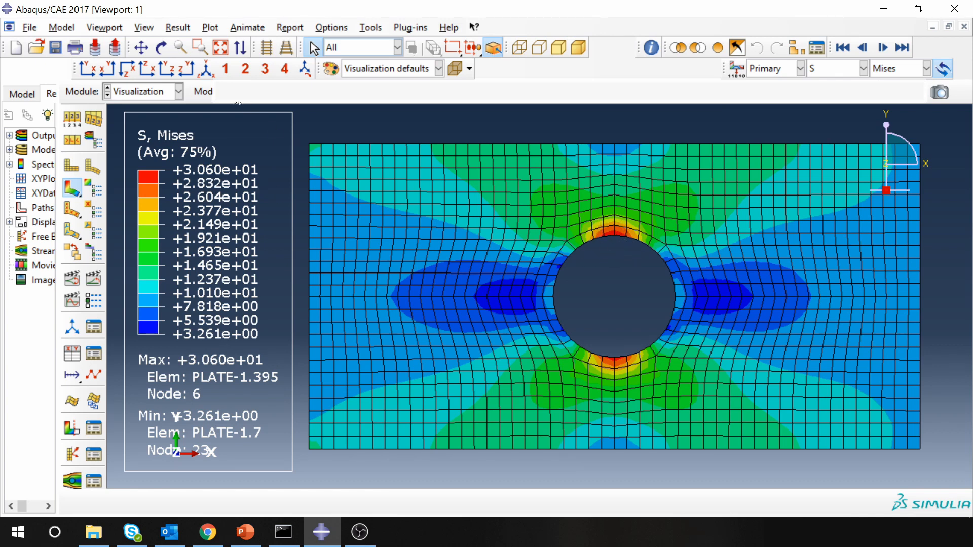
# - Change the contour field from Mises to the S11 stress component
pyautogui.click(921, 69)
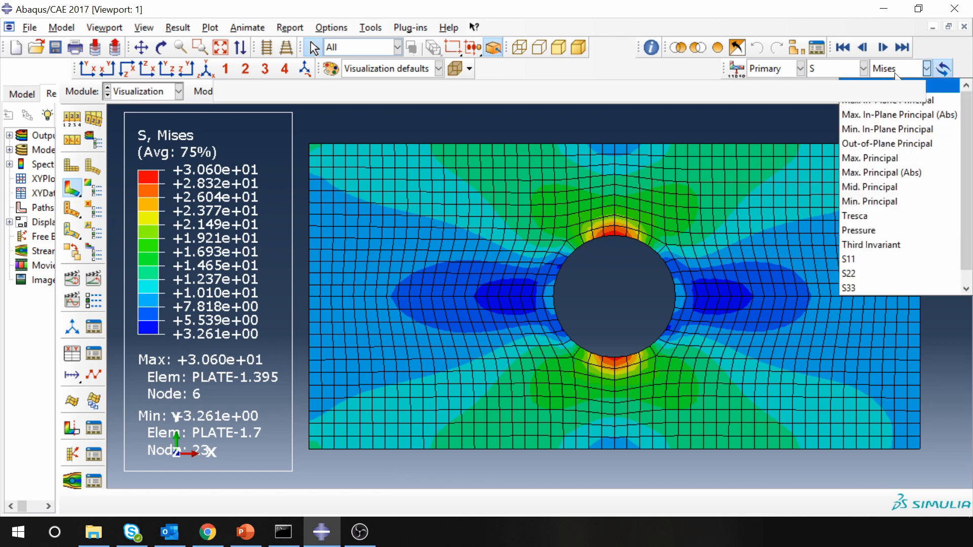
pyautogui.click(848, 260)
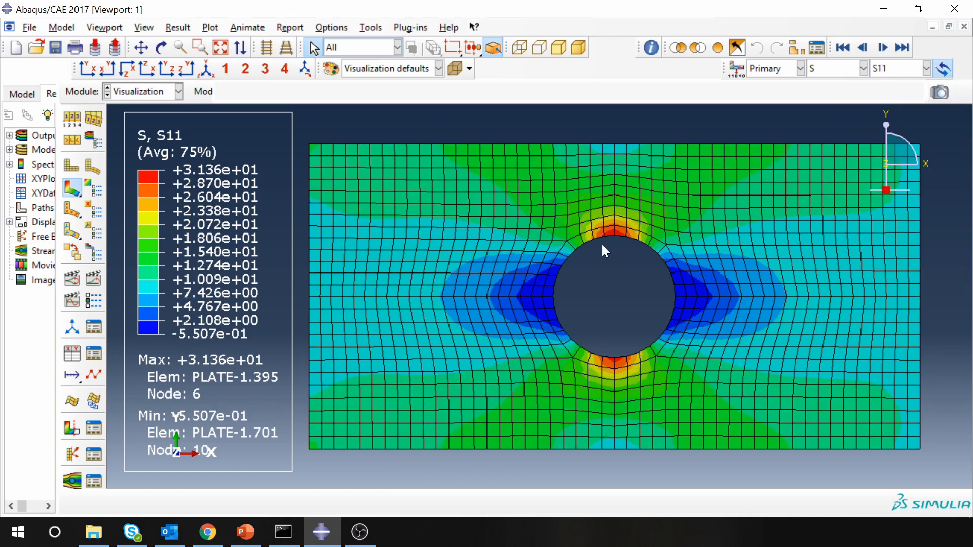
pyautogui.click(923, 69)
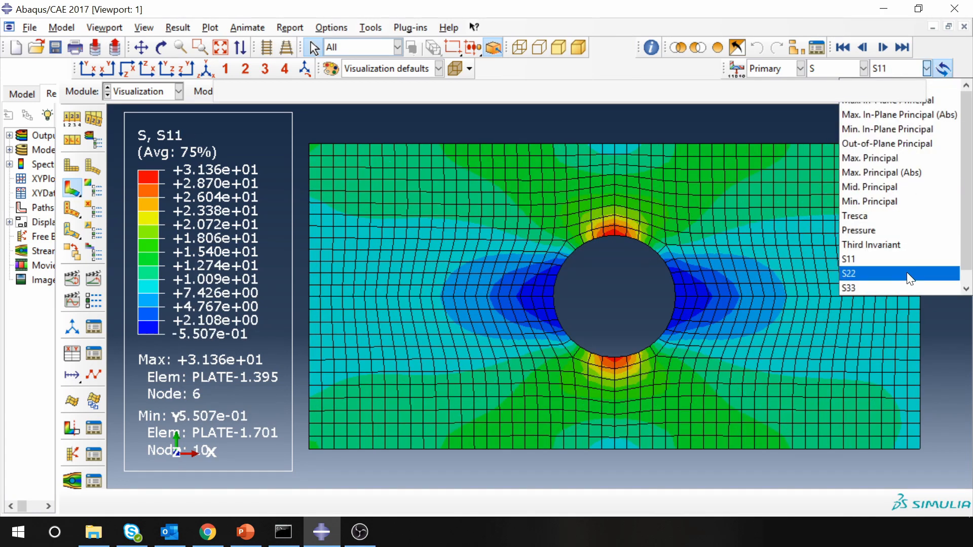
pyautogui.click(873, 273)
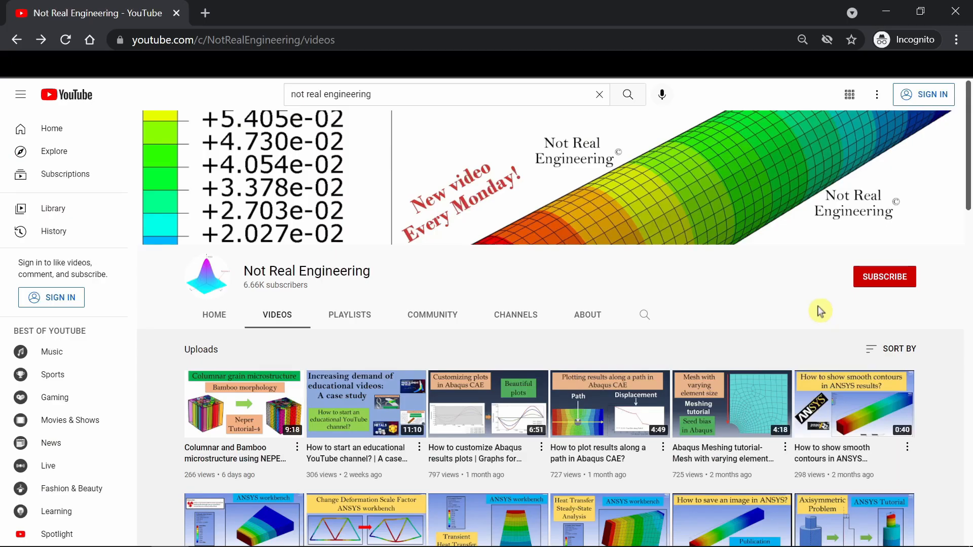
pyautogui.moveTo(852, 254)
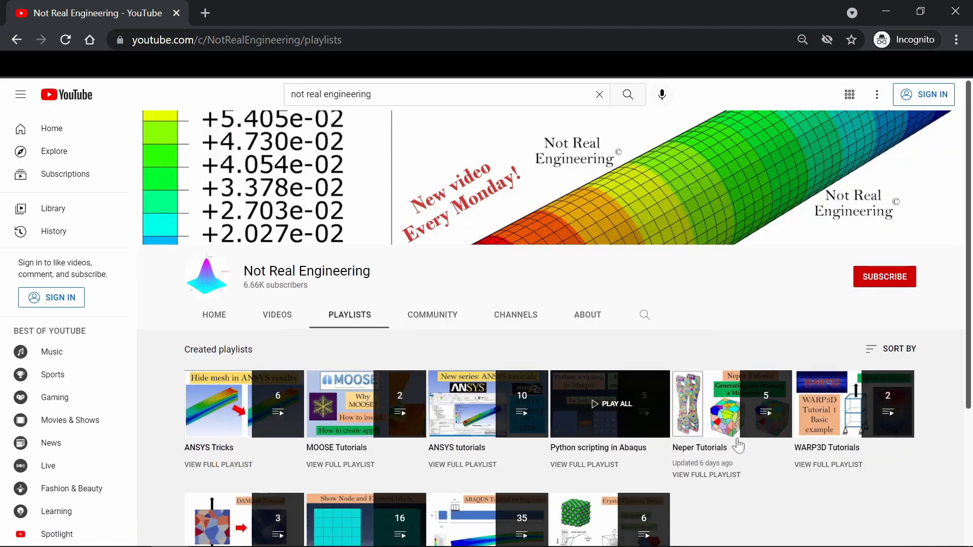
# - Scroll down the channel's Playlists tab to see all playlists
pyautogui.scroll(-3)
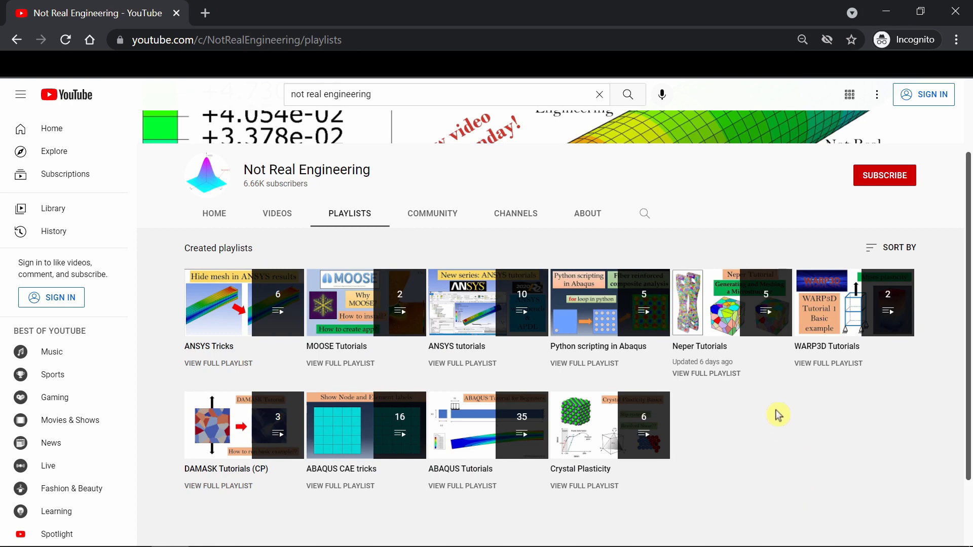
pyautogui.moveTo(503, 360)
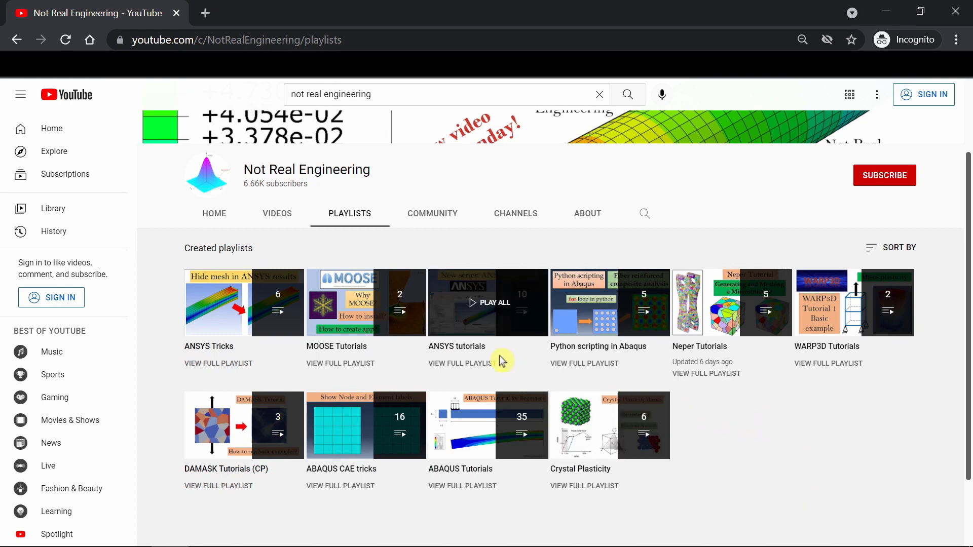
pyautogui.moveTo(452, 369)
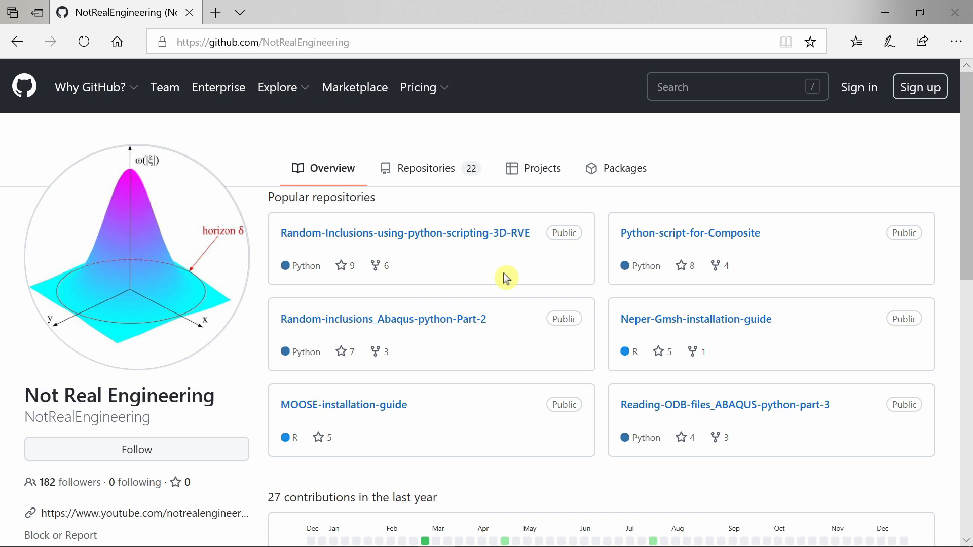
pyautogui.moveTo(472, 273)
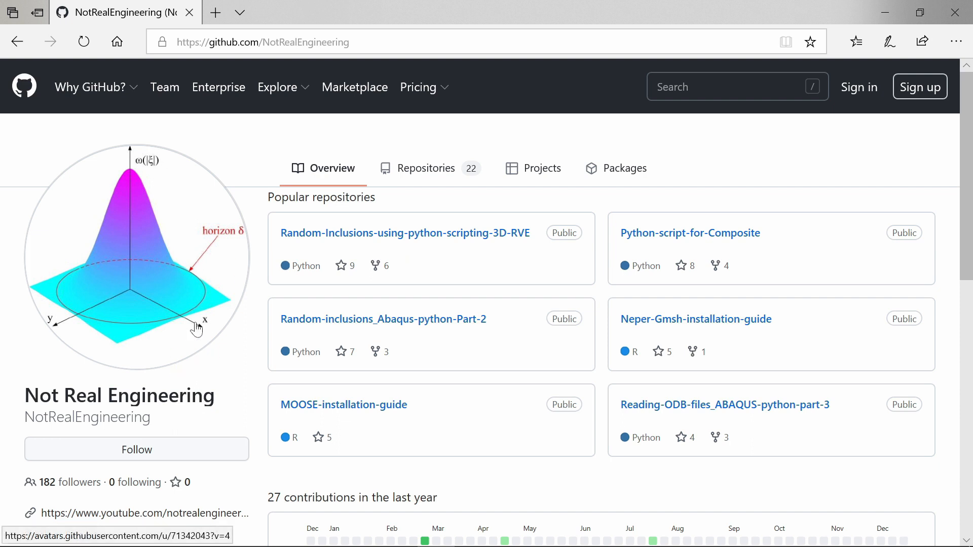
pyautogui.moveTo(524, 330)
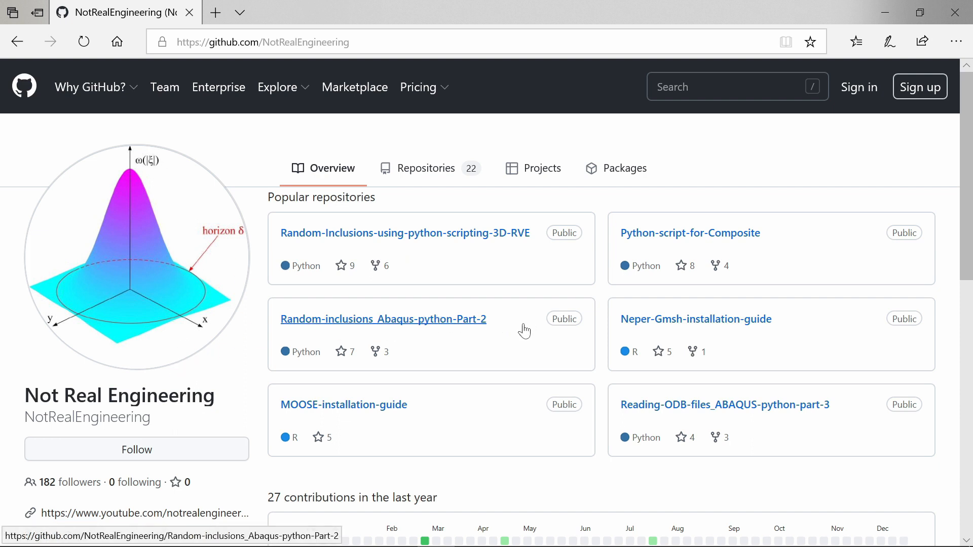